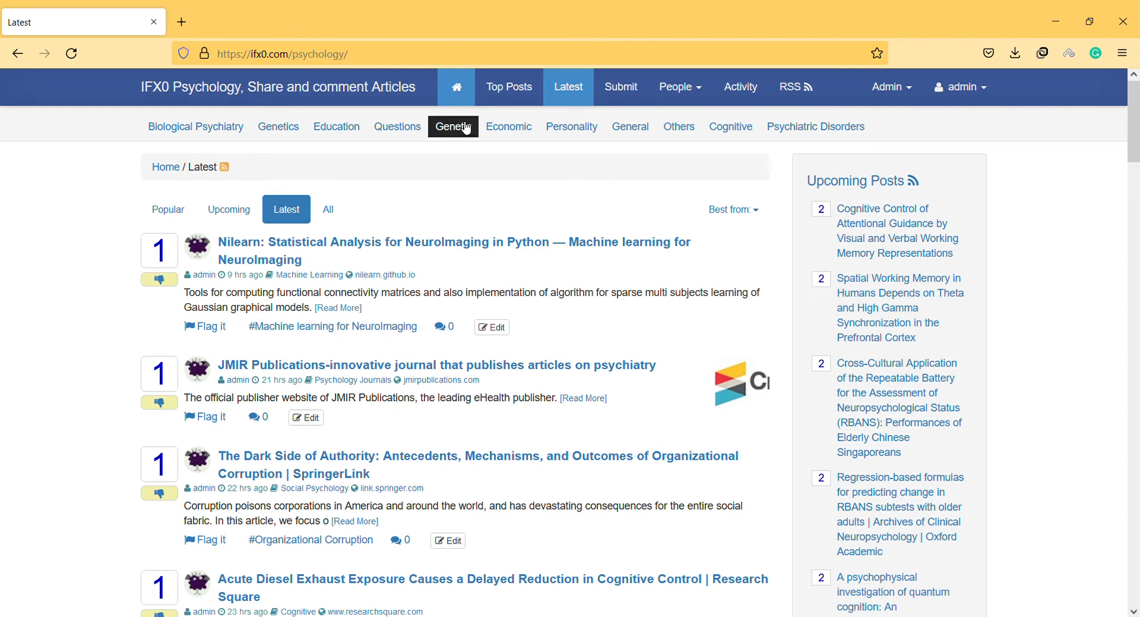
pyautogui.moveTo(480, 247)
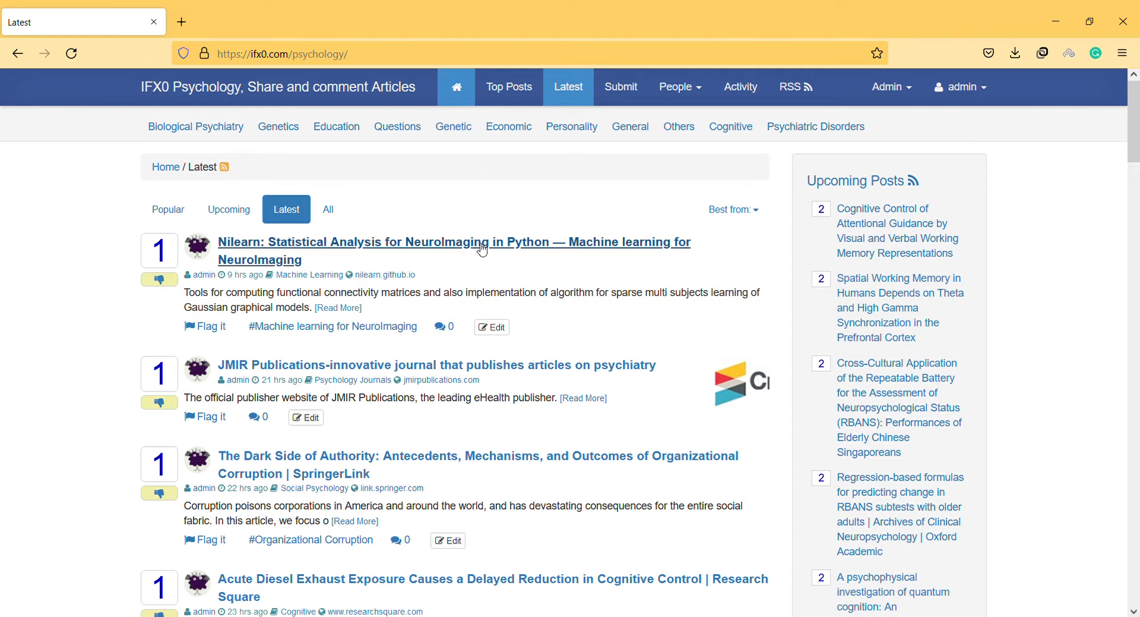
# Open the Nilearn reference page from the post and browse its module list.
pyautogui.click(453, 243)
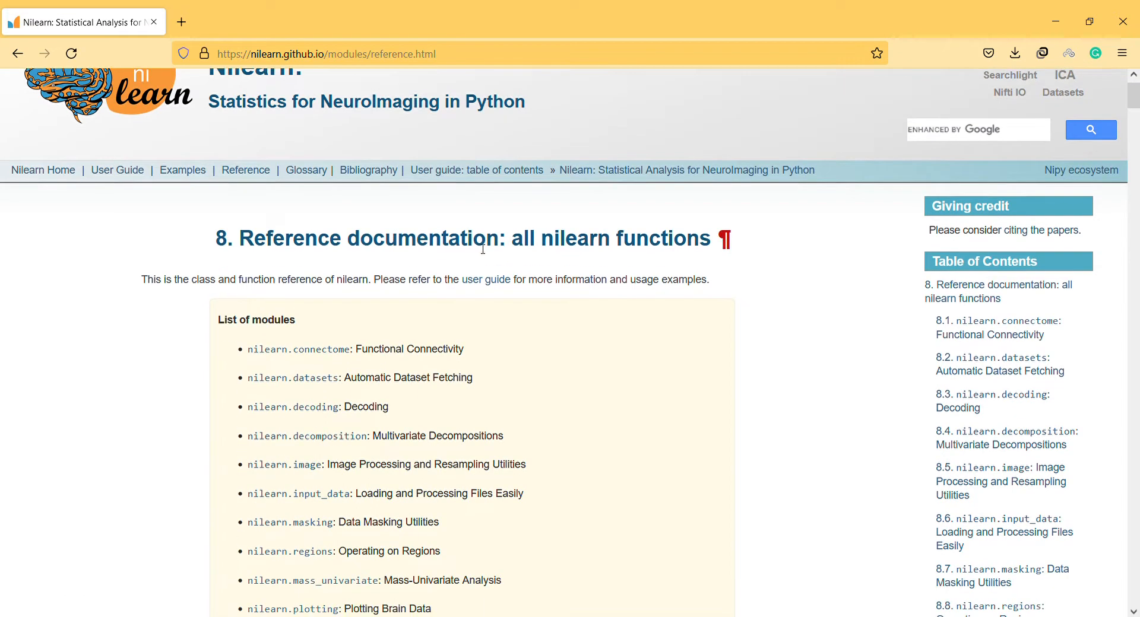
pyautogui.scroll(-3)
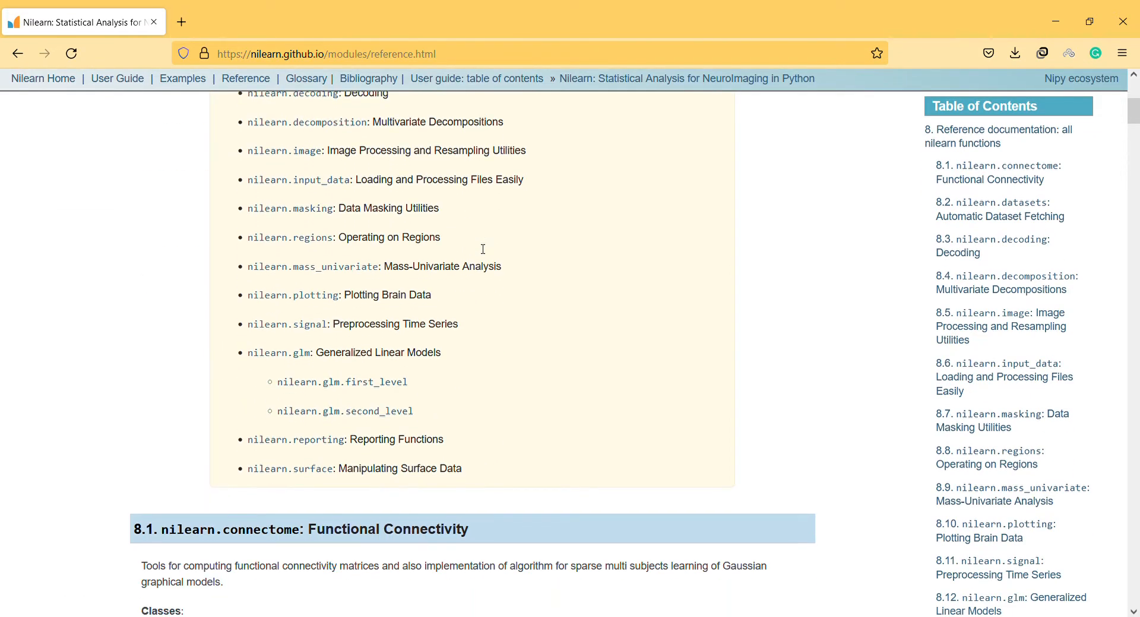
pyautogui.scroll(-3)
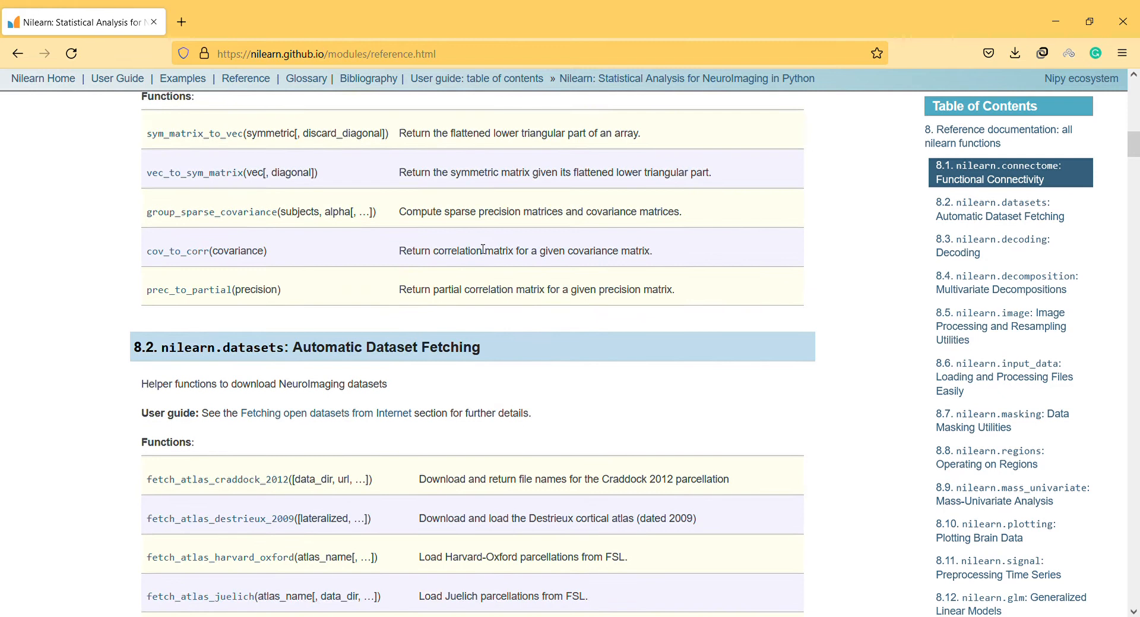
pyautogui.scroll(3)
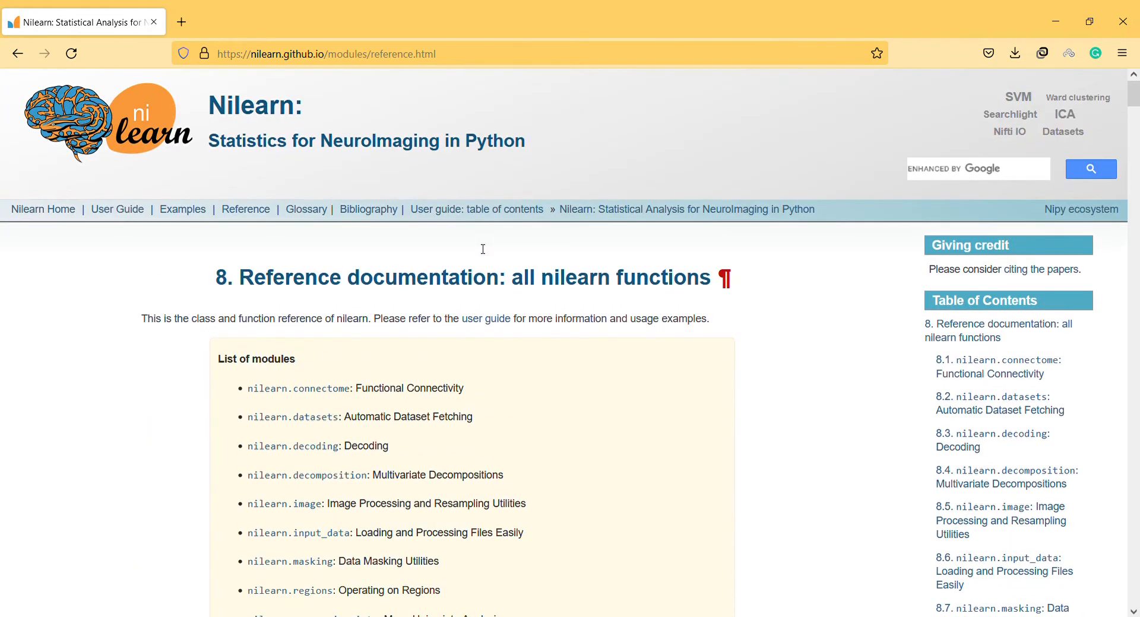
pyautogui.moveTo(479, 231)
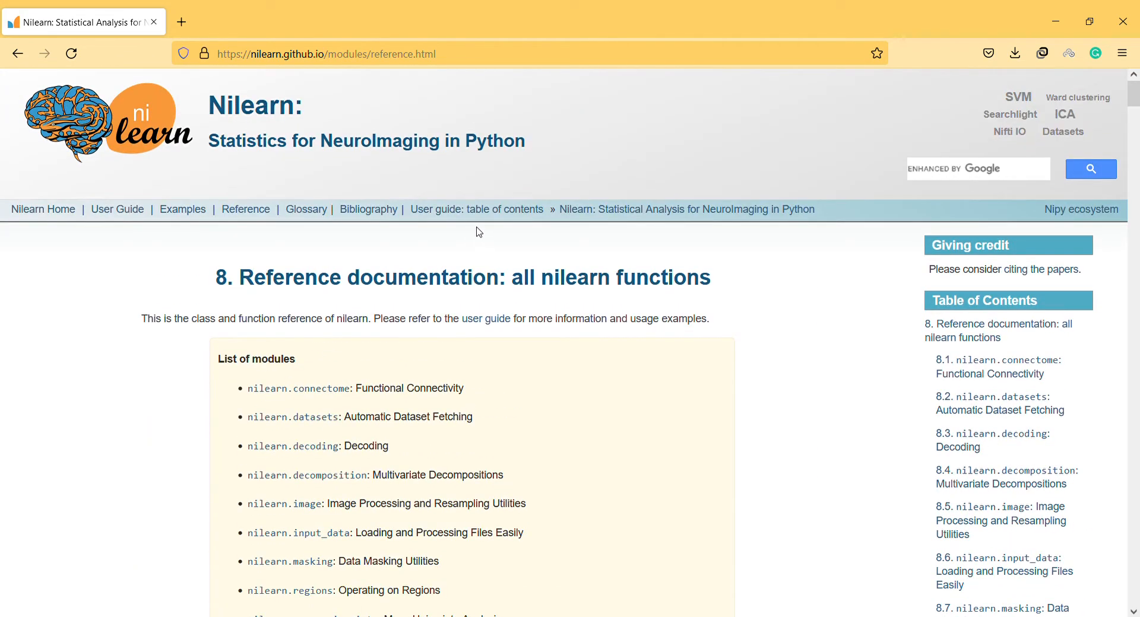
pyautogui.moveTo(477, 210)
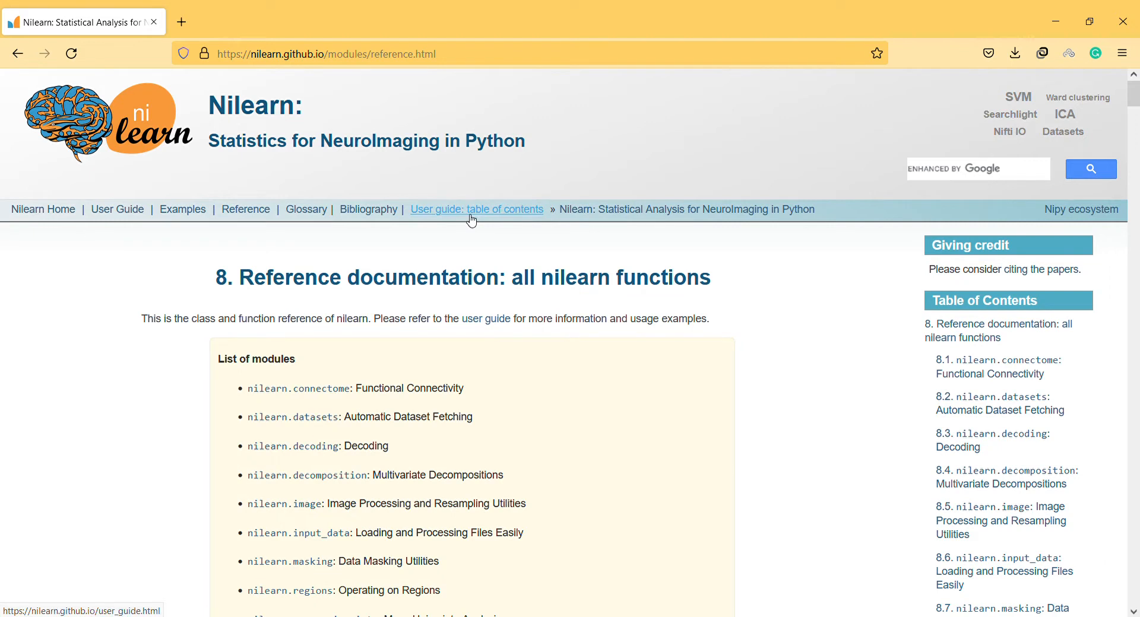
pyautogui.moveTo(194, 184)
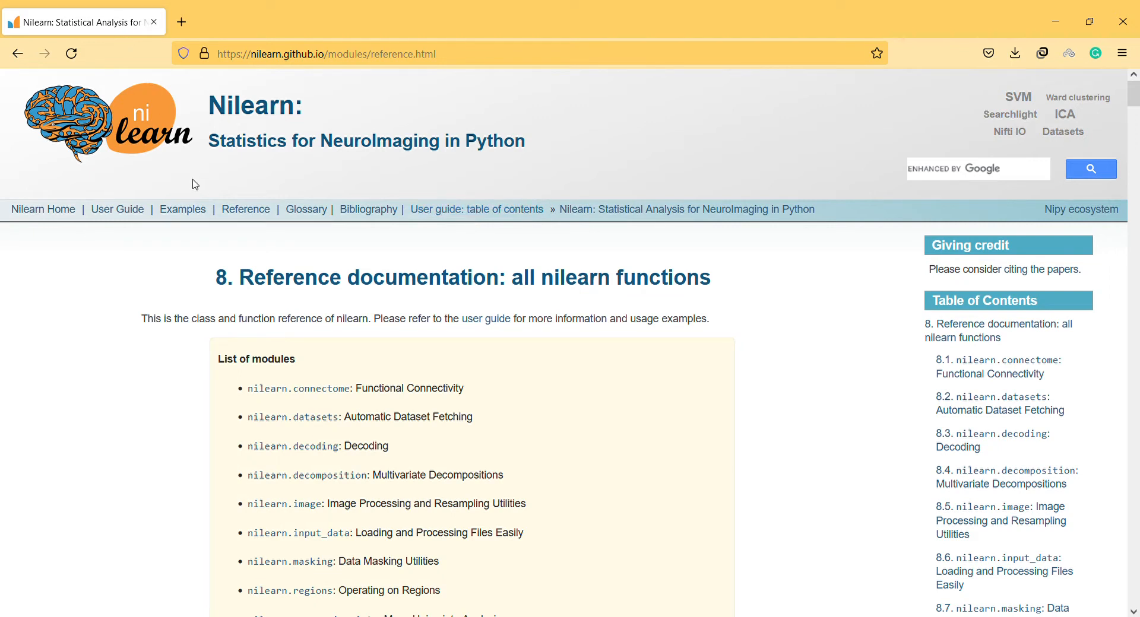
pyautogui.moveTo(216, 186)
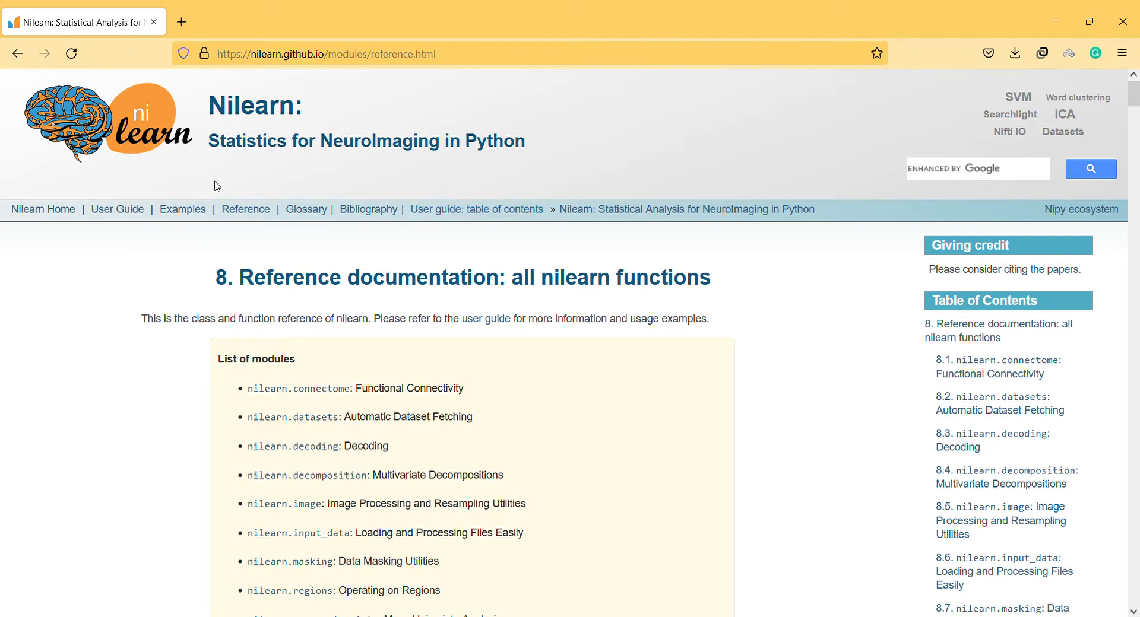
pyautogui.moveTo(183, 209)
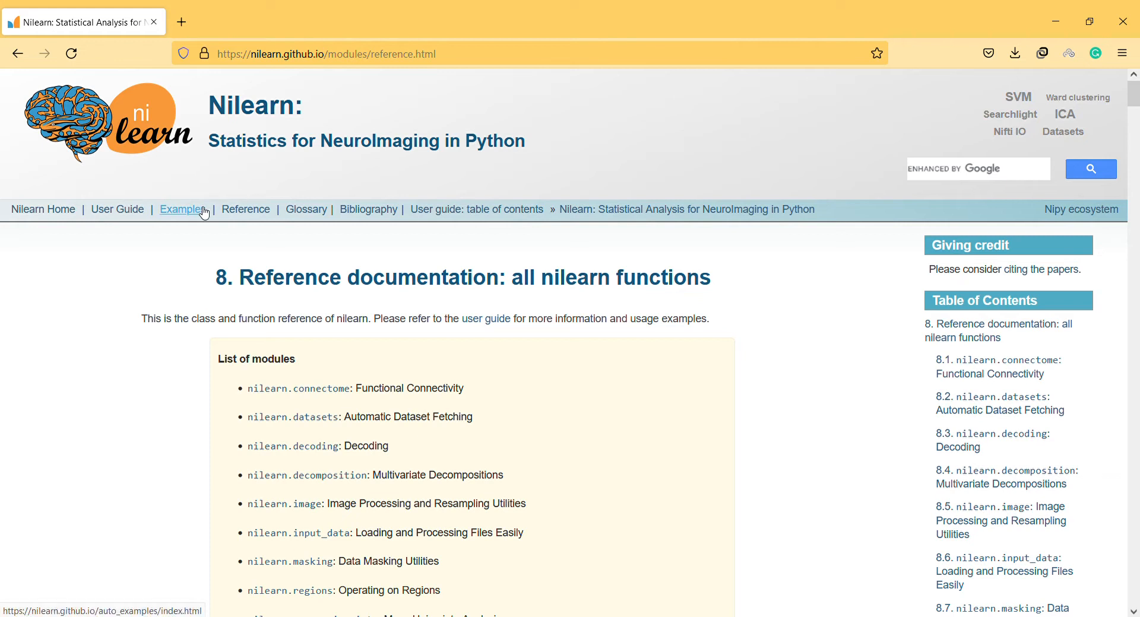
# Open 'Basic numerics and plotting with Python' from the Tutorial examples gallery.
pyautogui.click(181, 210)
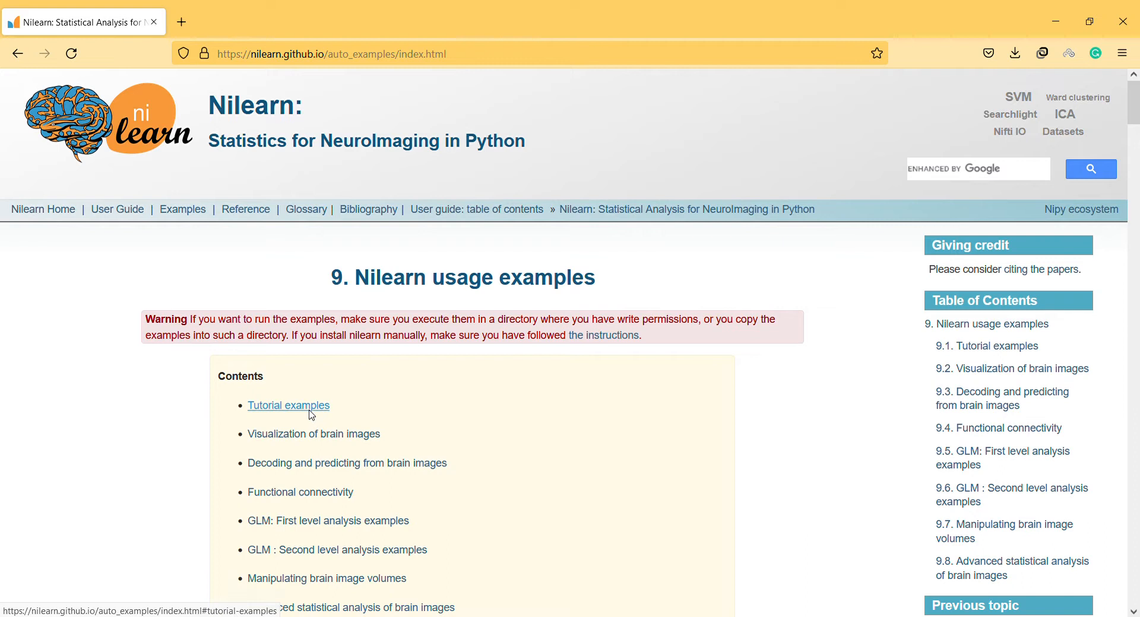
pyautogui.click(288, 405)
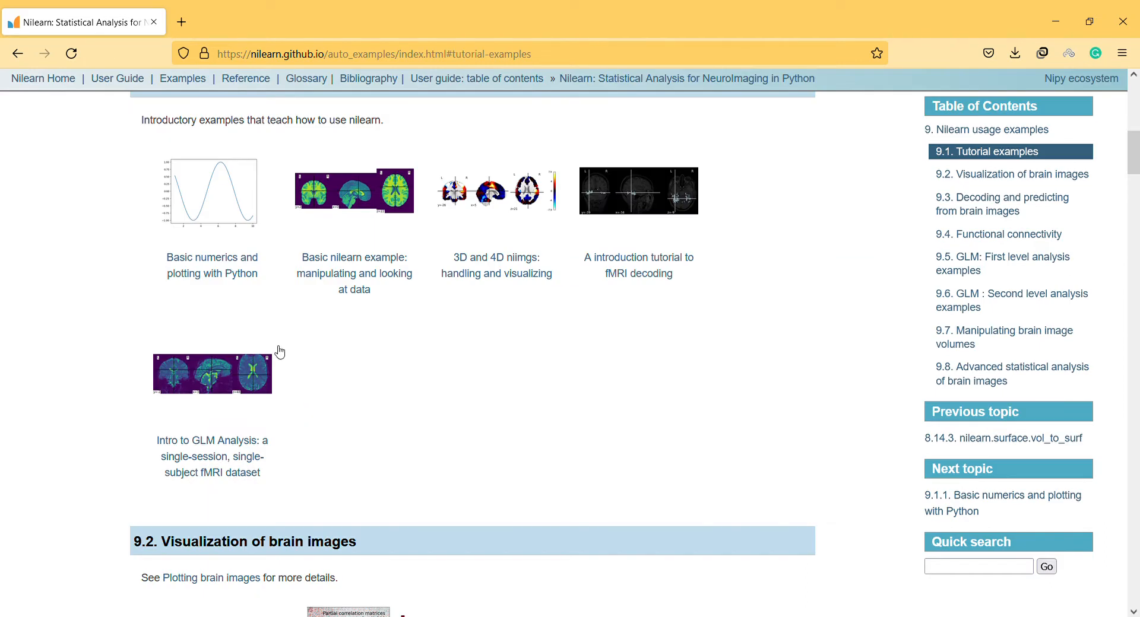
pyautogui.click(211, 192)
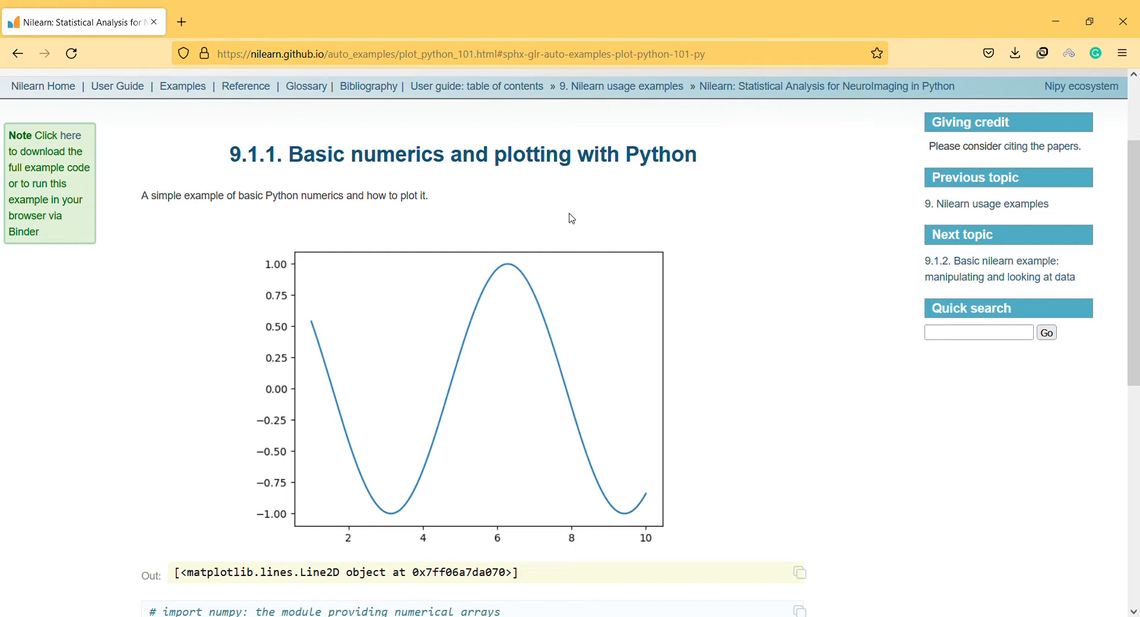
pyautogui.scroll(-3)
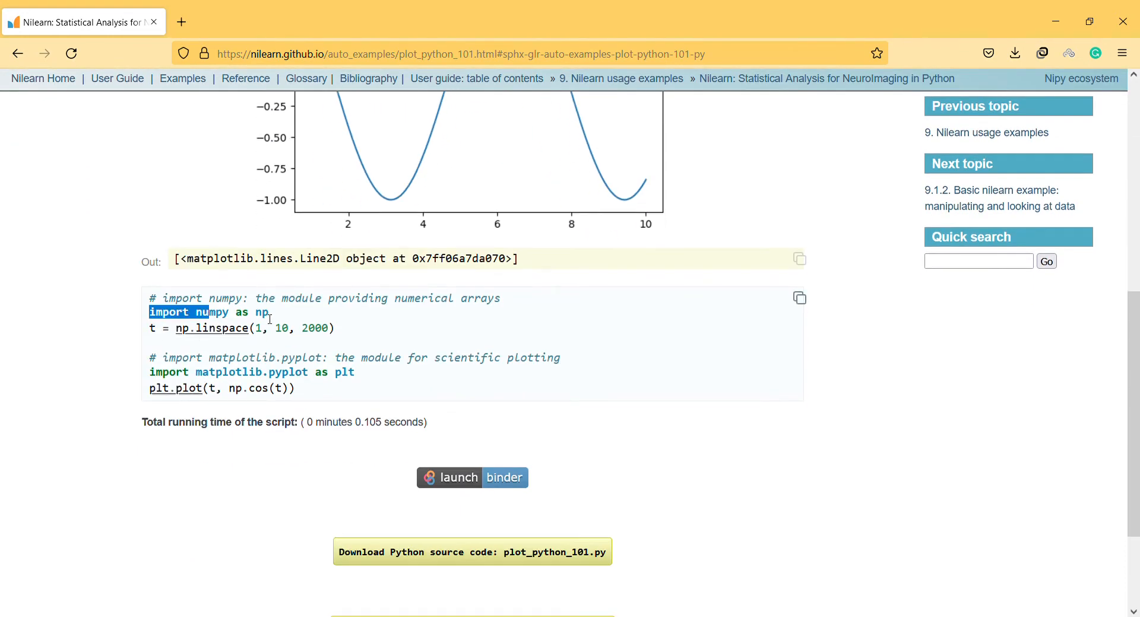
# Select the numpy import and linspace code lines and review the cosine plot example.
pyautogui.moveTo(149, 312); pyautogui.dragTo(327, 327)
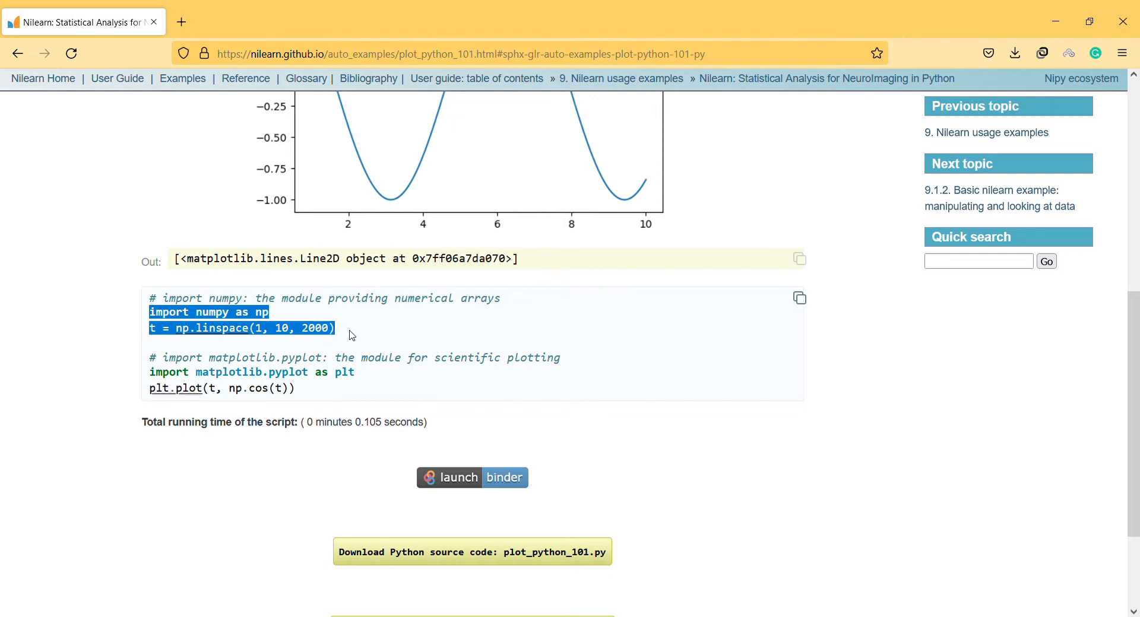
pyautogui.moveTo(369, 326)
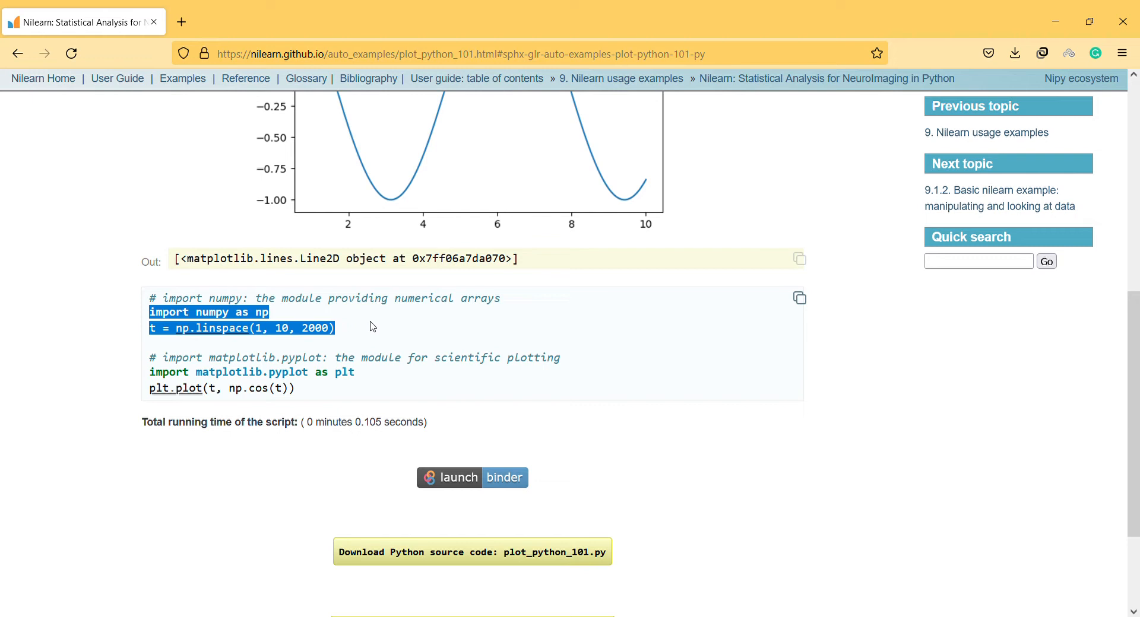
pyautogui.moveTo(353, 340)
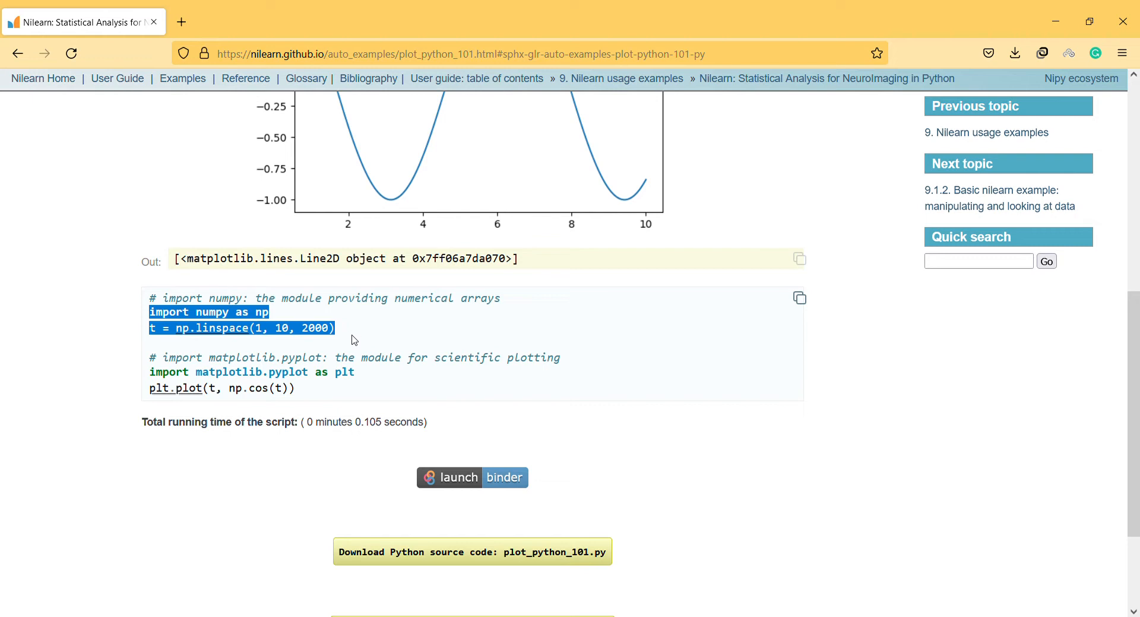
pyautogui.scroll(-3)
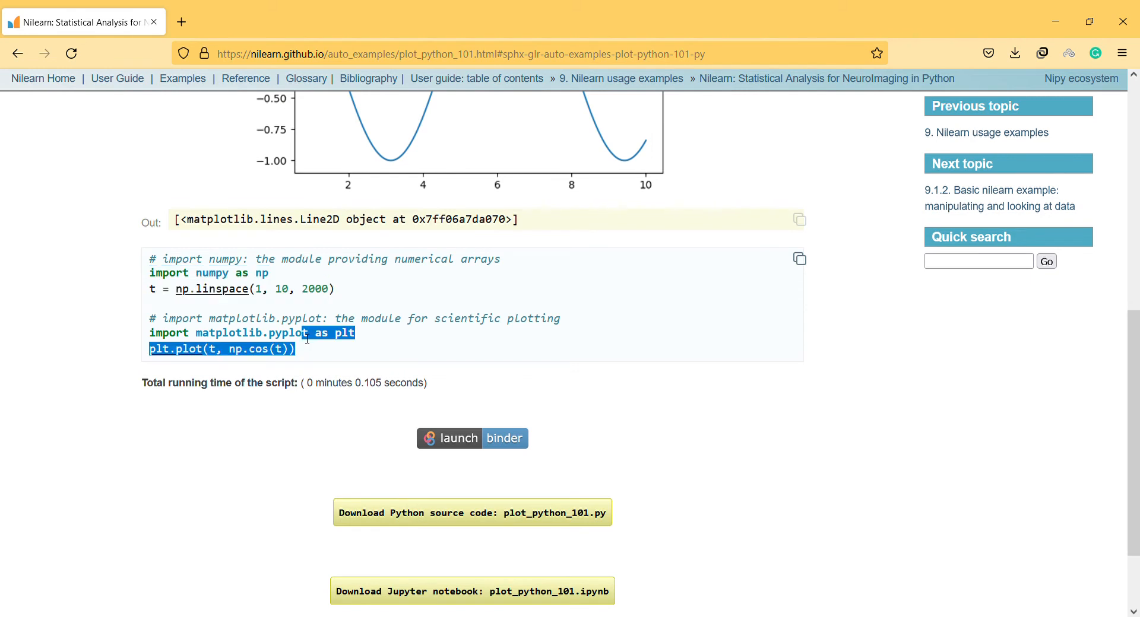
pyautogui.scroll(-3)
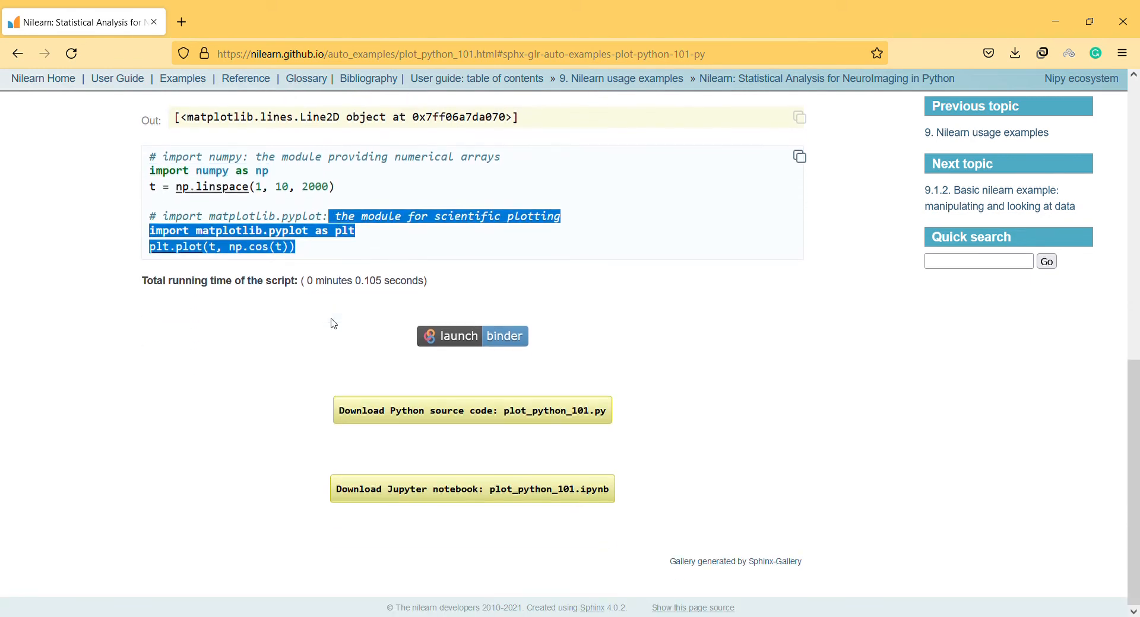
pyautogui.scroll(3)
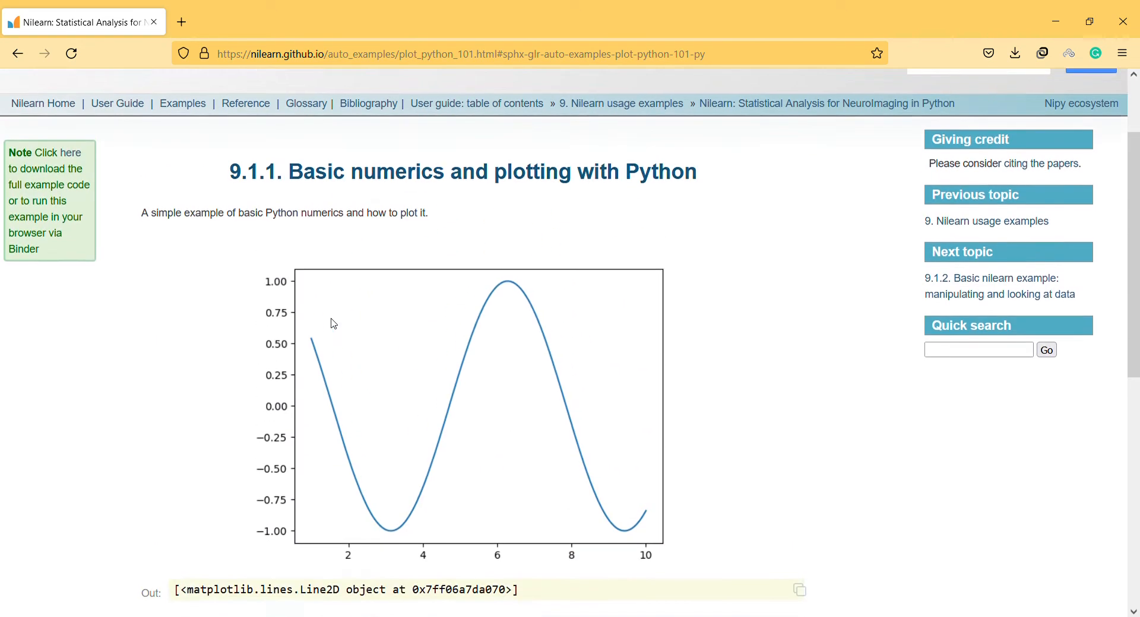
pyautogui.scroll(3)
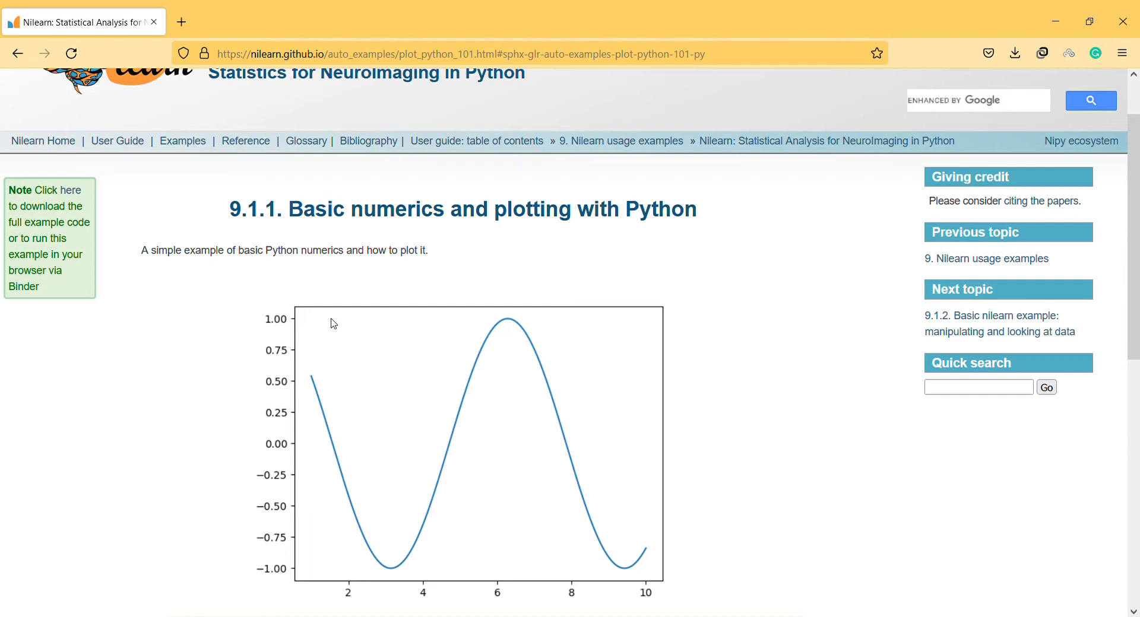
pyautogui.scroll(-3)
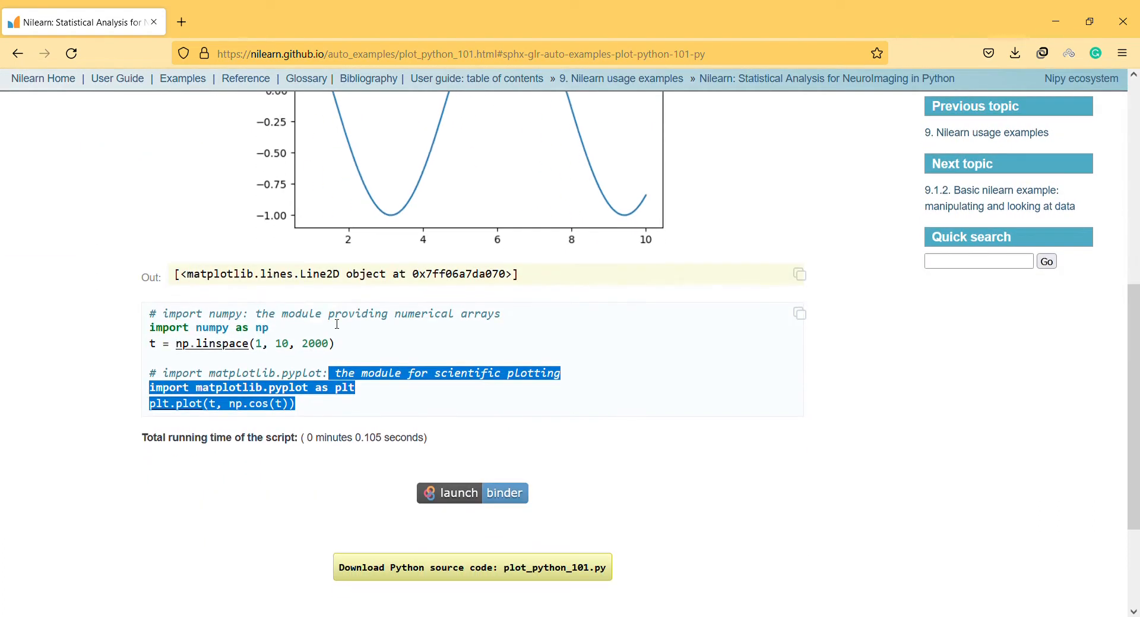
pyautogui.moveTo(390, 301)
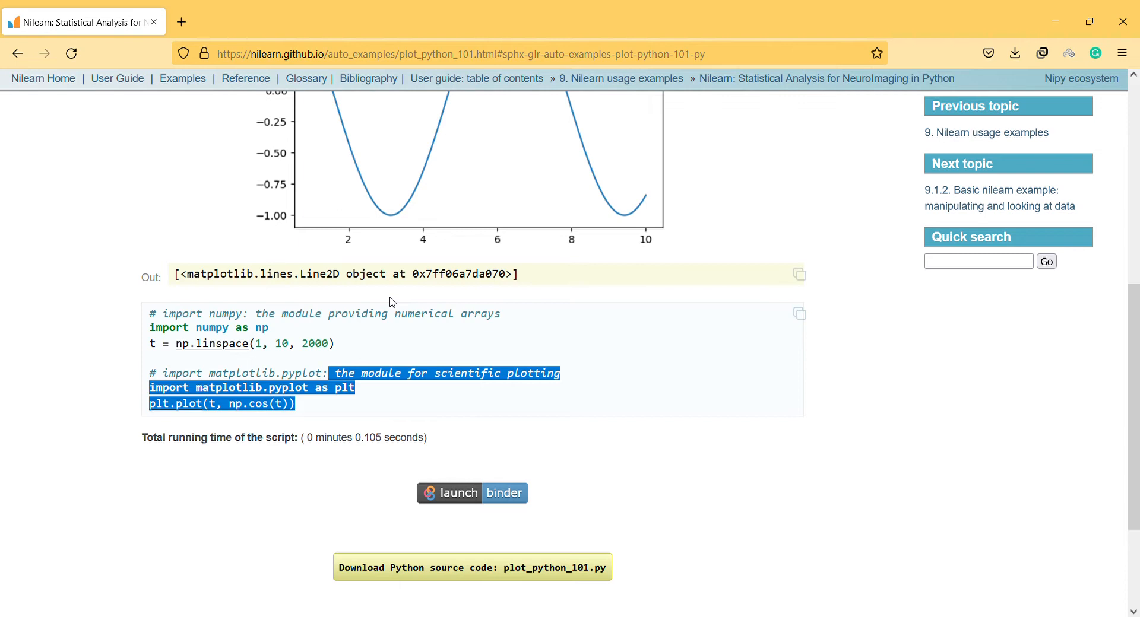
pyautogui.moveTo(126, 242)
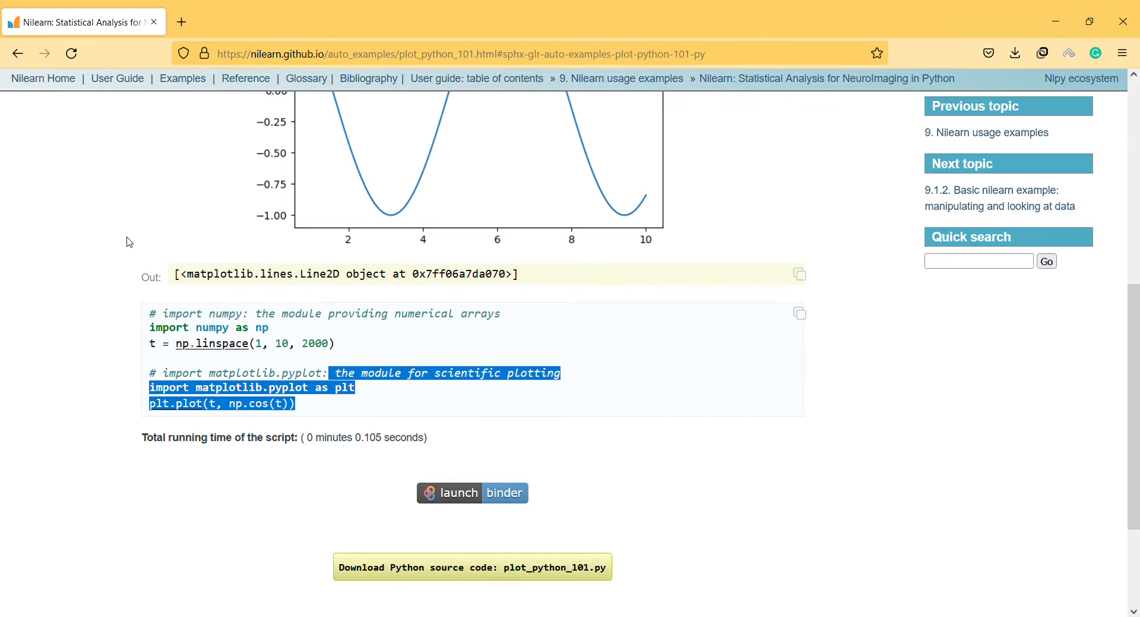
pyautogui.scroll(-3)
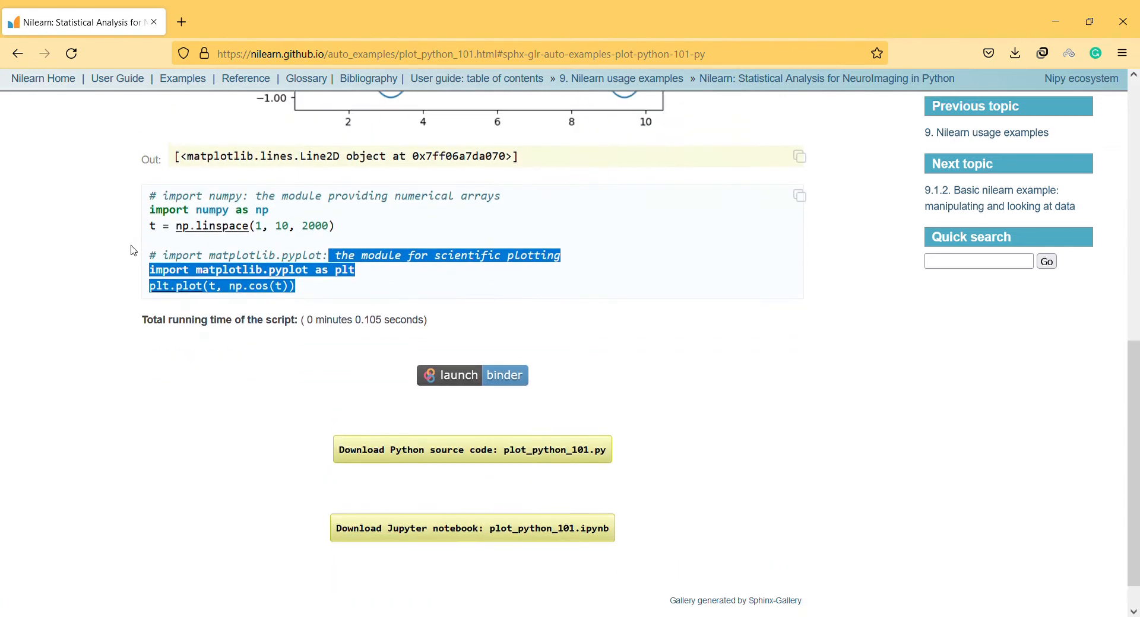
pyautogui.scroll(3)
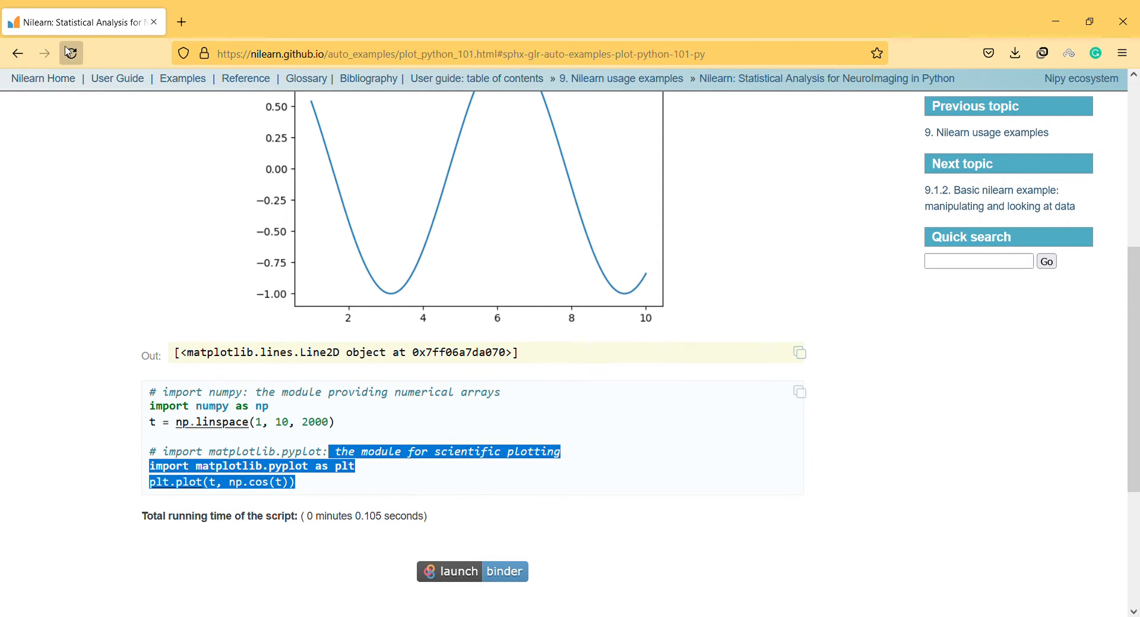
pyautogui.click(17, 53)
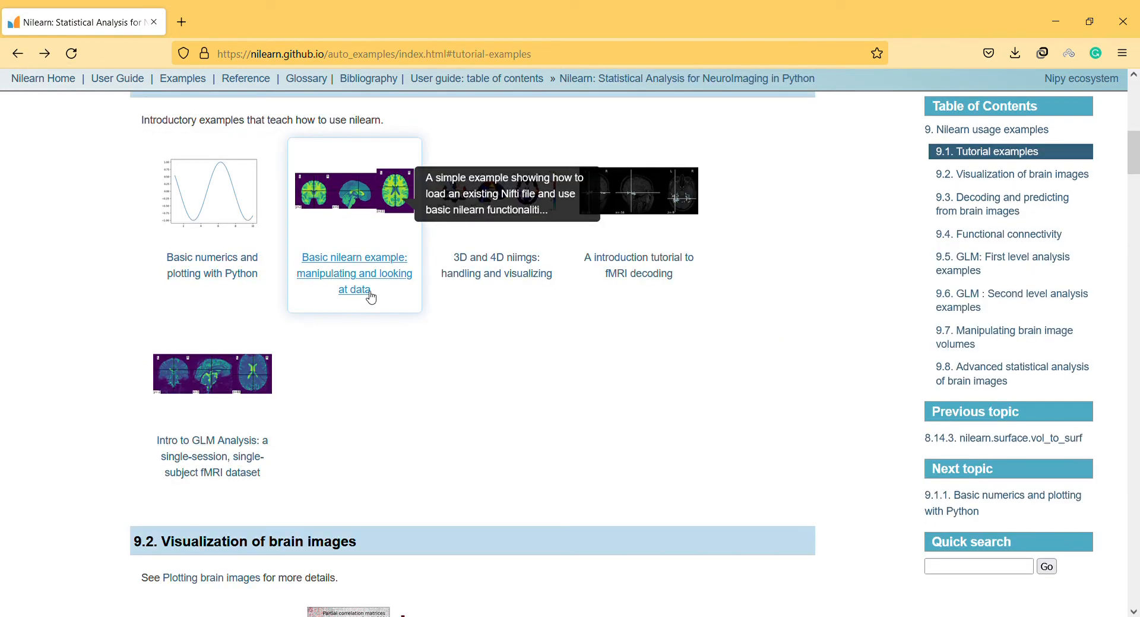
pyautogui.click(354, 273)
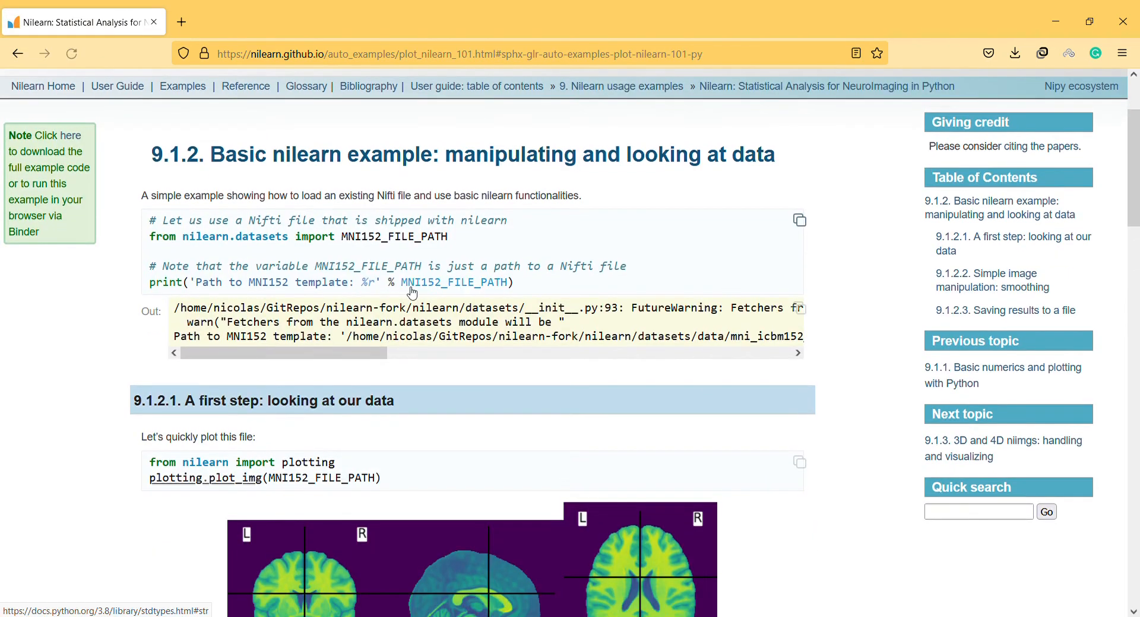
pyautogui.scroll(-3)
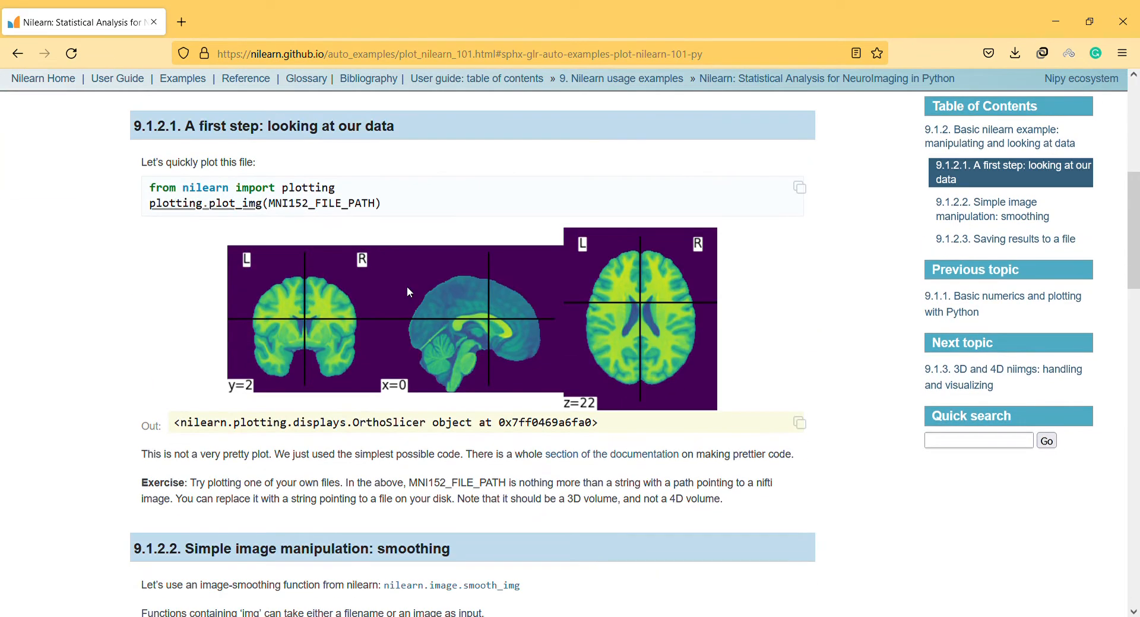
pyautogui.moveTo(615, 264)
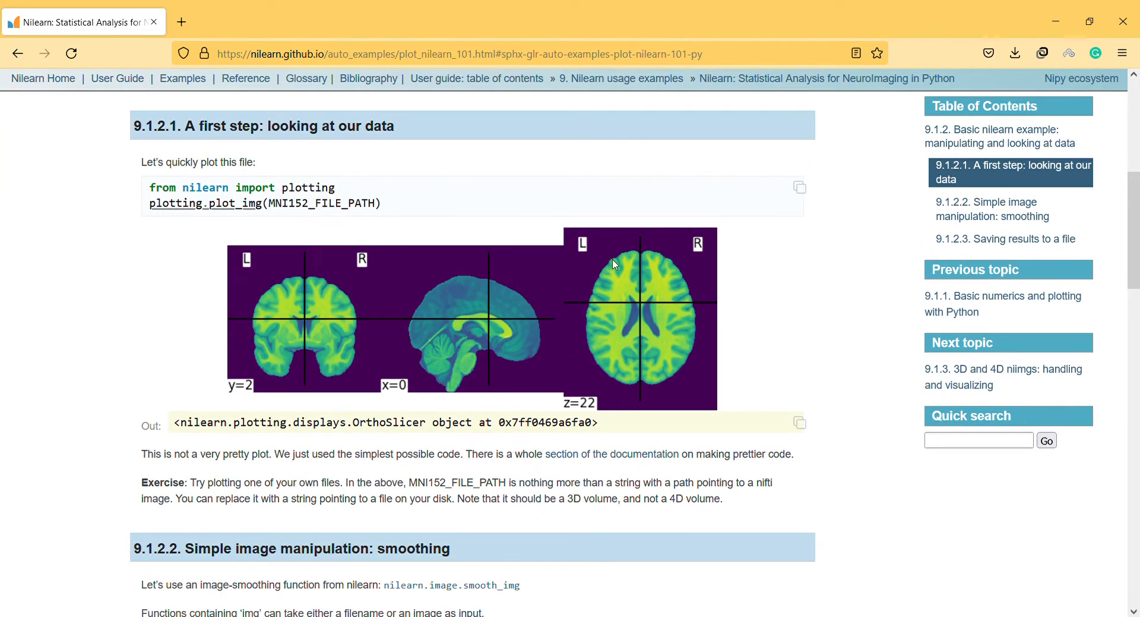
pyautogui.moveTo(661, 269)
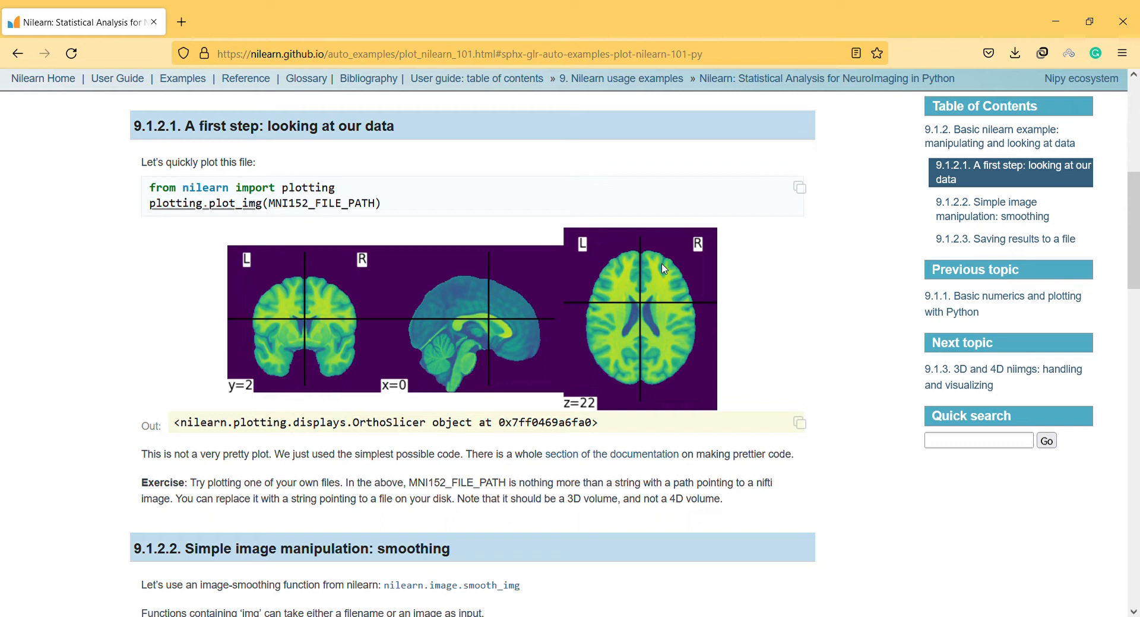
pyautogui.moveTo(479, 229)
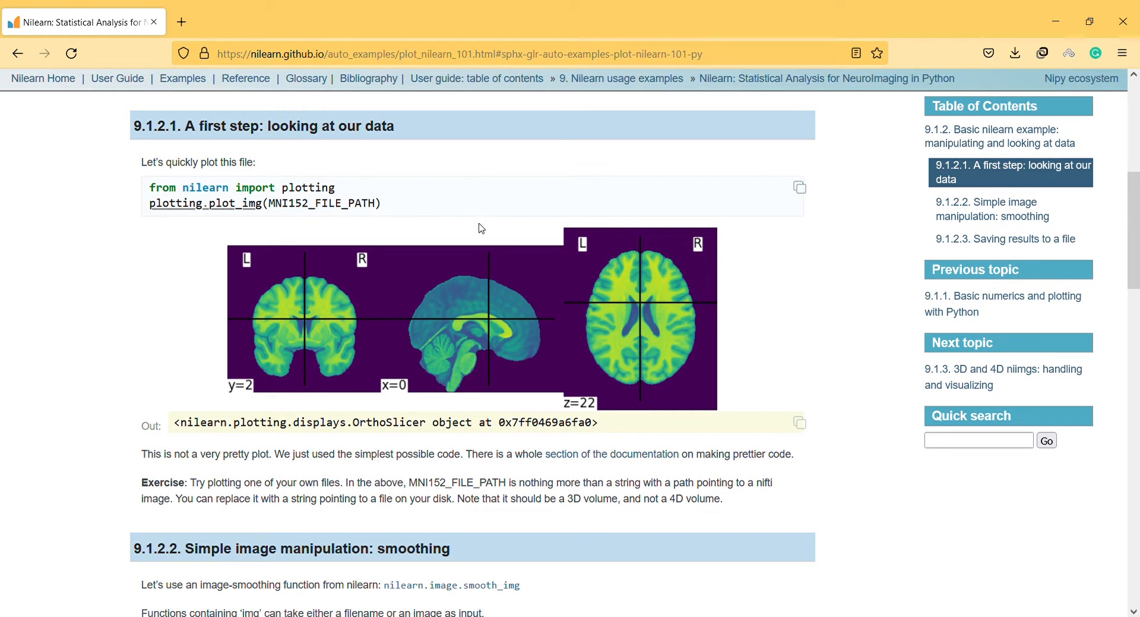
pyautogui.moveTo(436, 221)
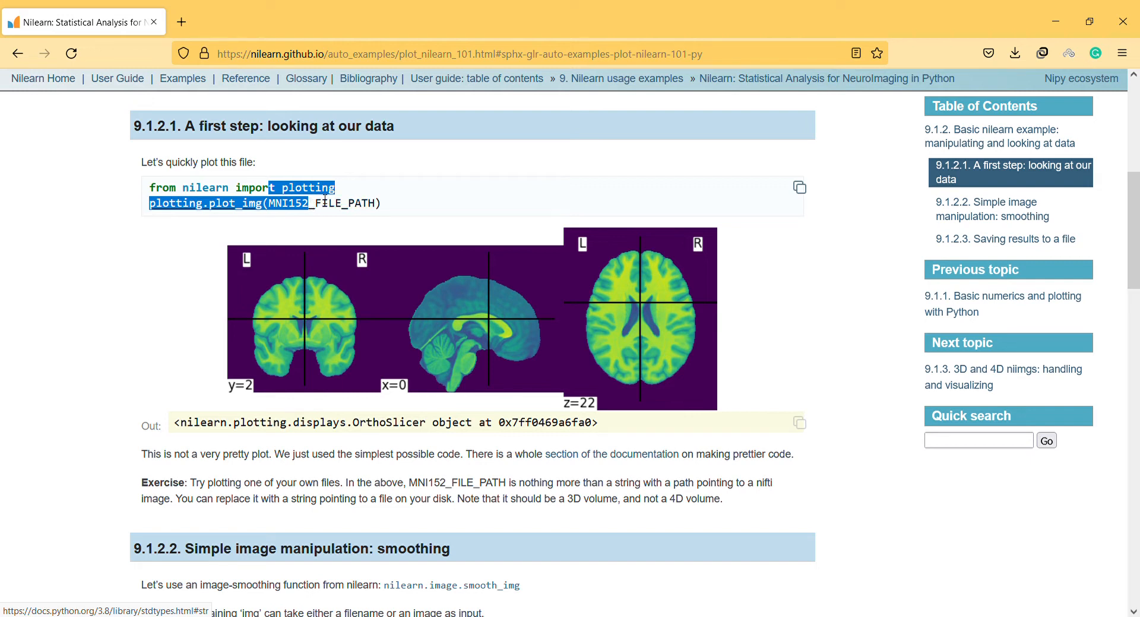
pyautogui.scroll(-3)
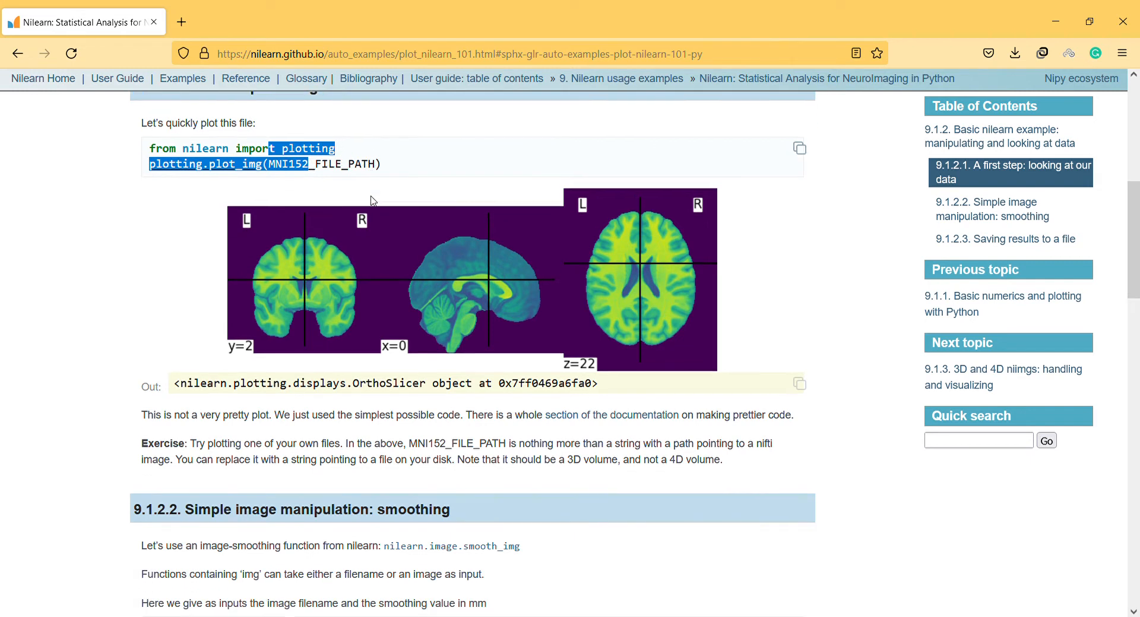
pyautogui.scroll(-3)
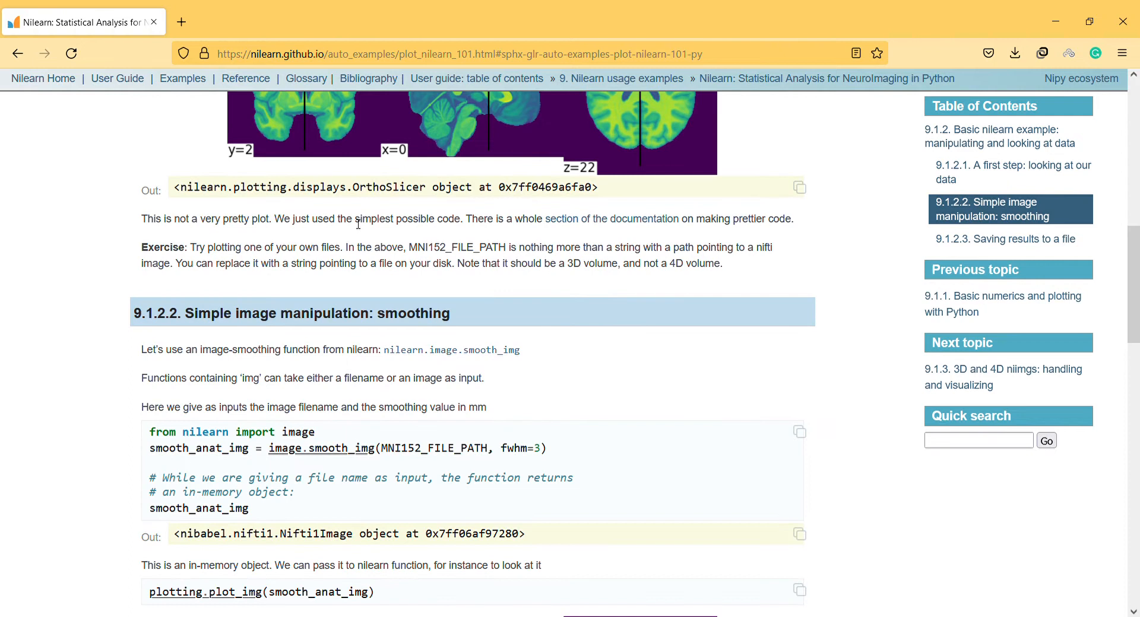
pyautogui.moveTo(353, 220); pyautogui.dragTo(357, 263)
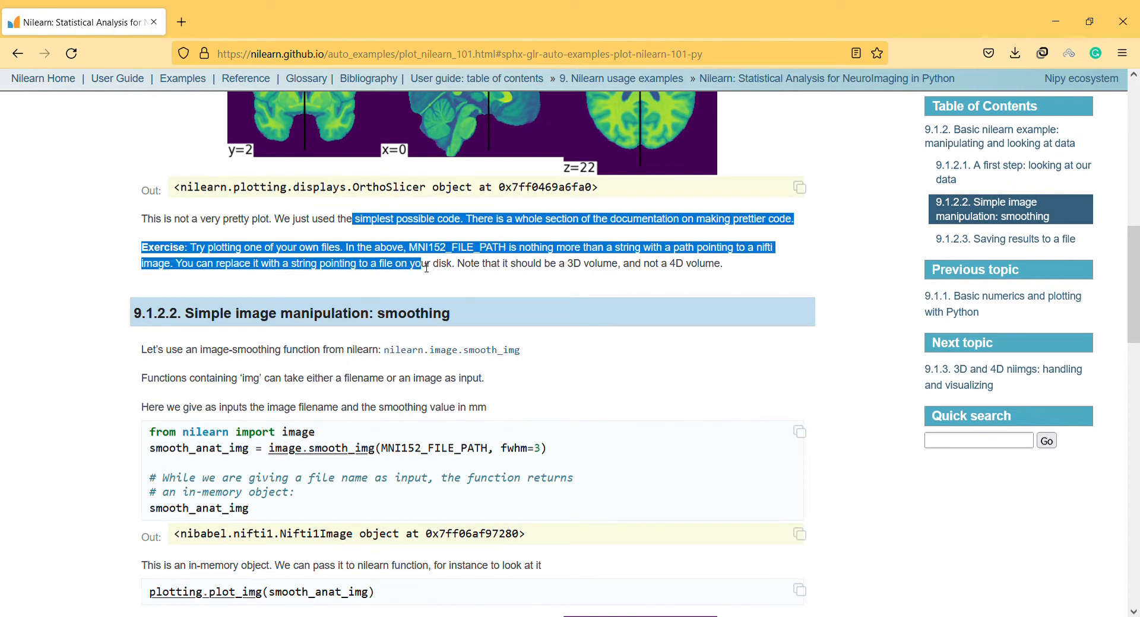
pyautogui.moveTo(569, 260)
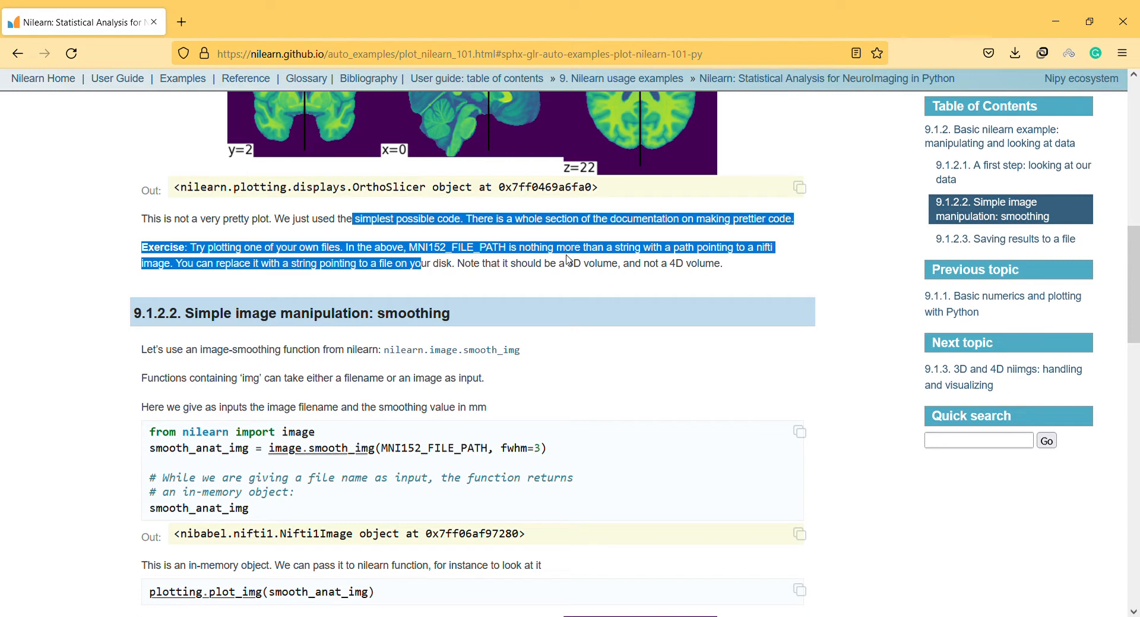
pyautogui.moveTo(644, 247)
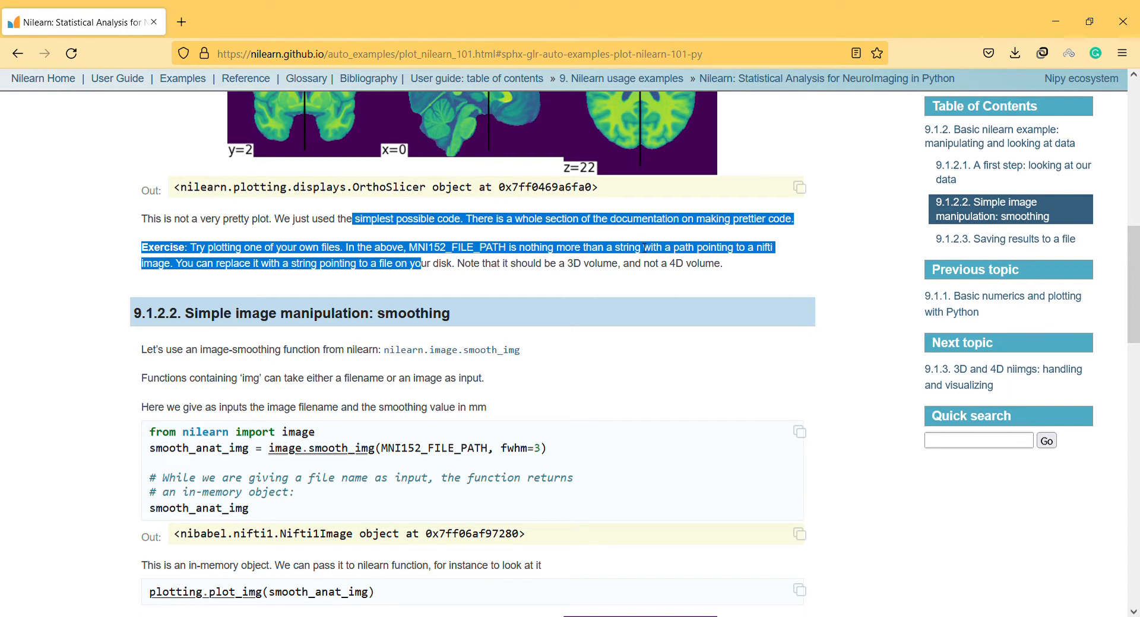
pyautogui.click(569, 263)
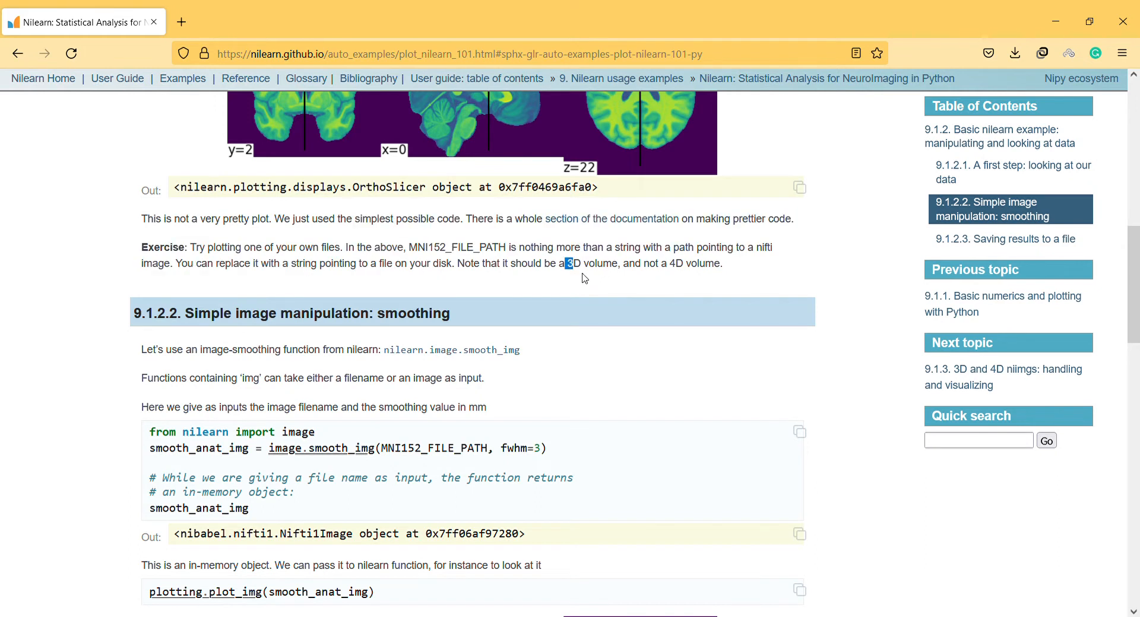
pyautogui.scroll(-3)
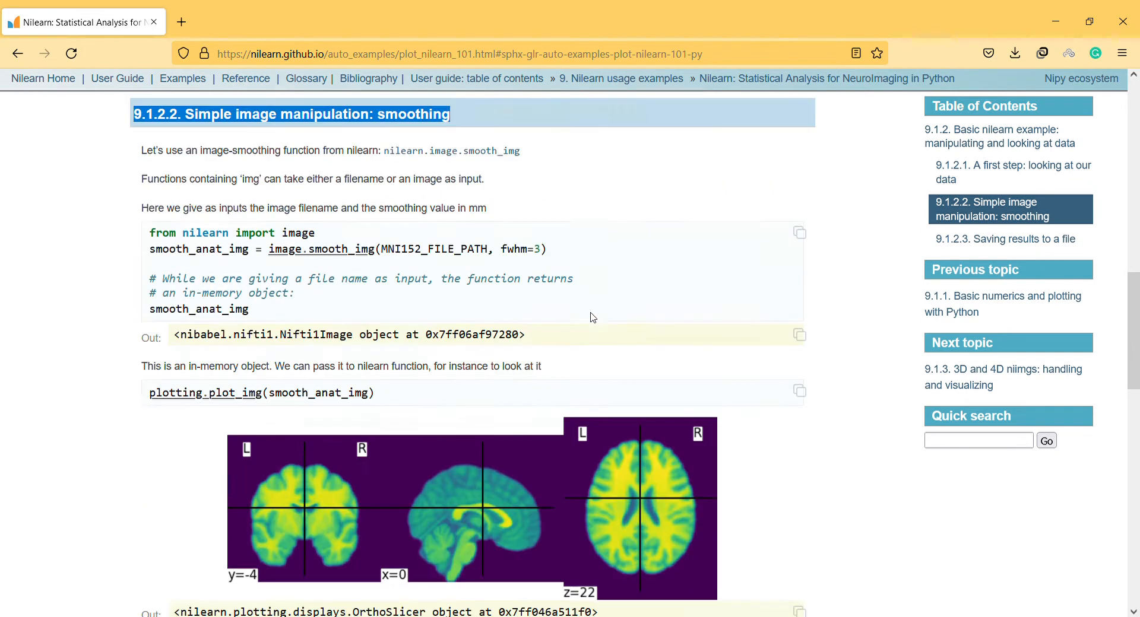
pyautogui.scroll(-3)
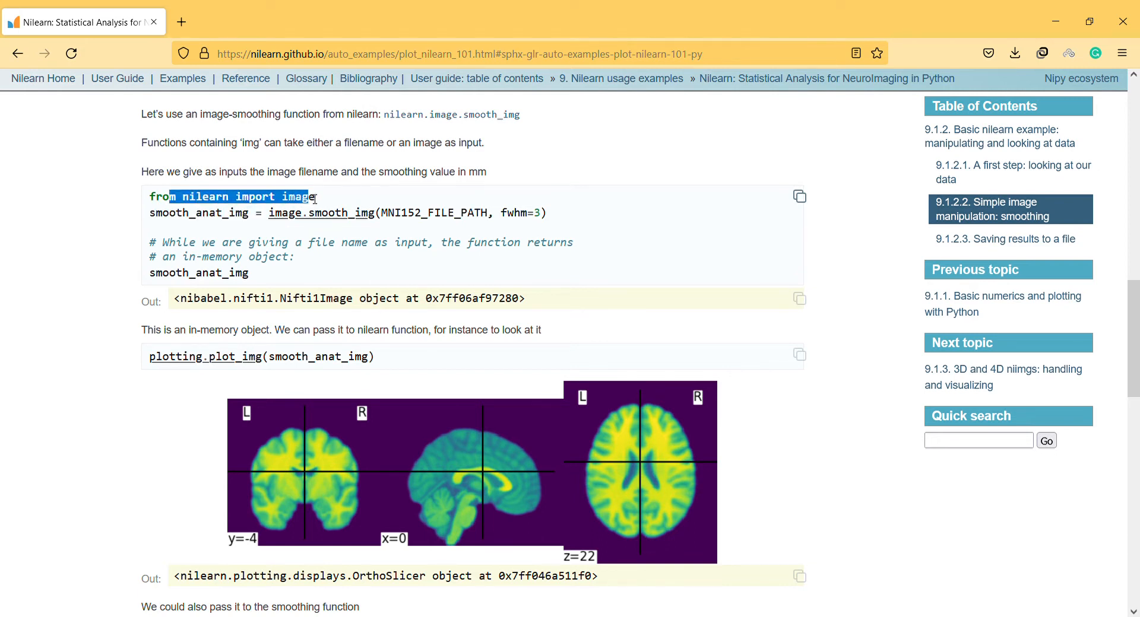
pyautogui.moveTo(330, 213)
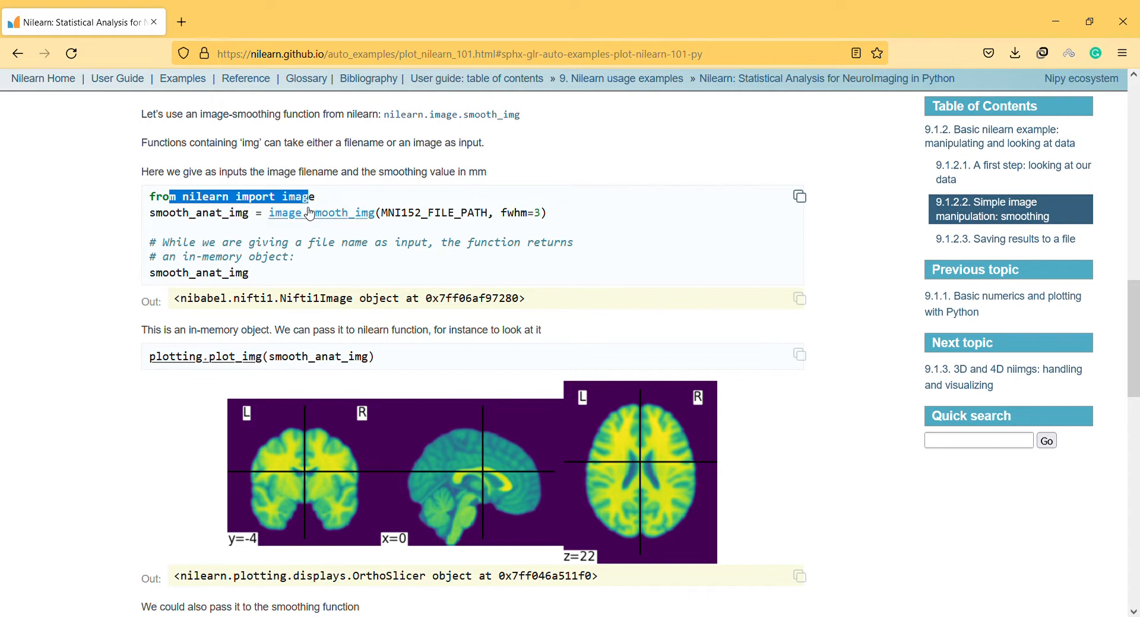
pyautogui.moveTo(279, 218)
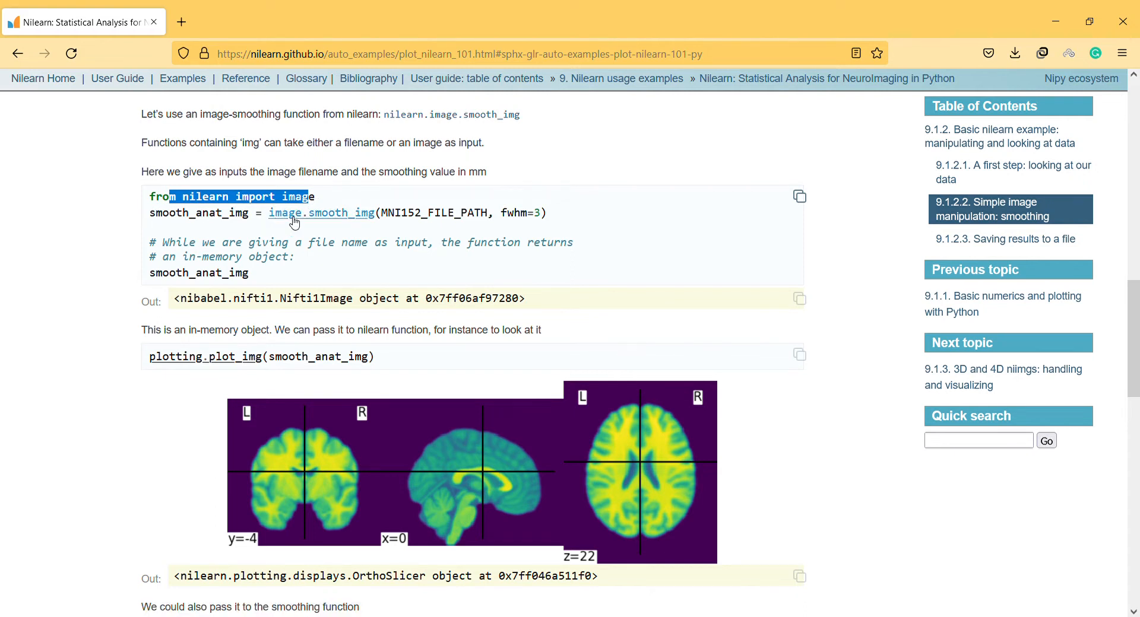
pyautogui.moveTo(320, 213)
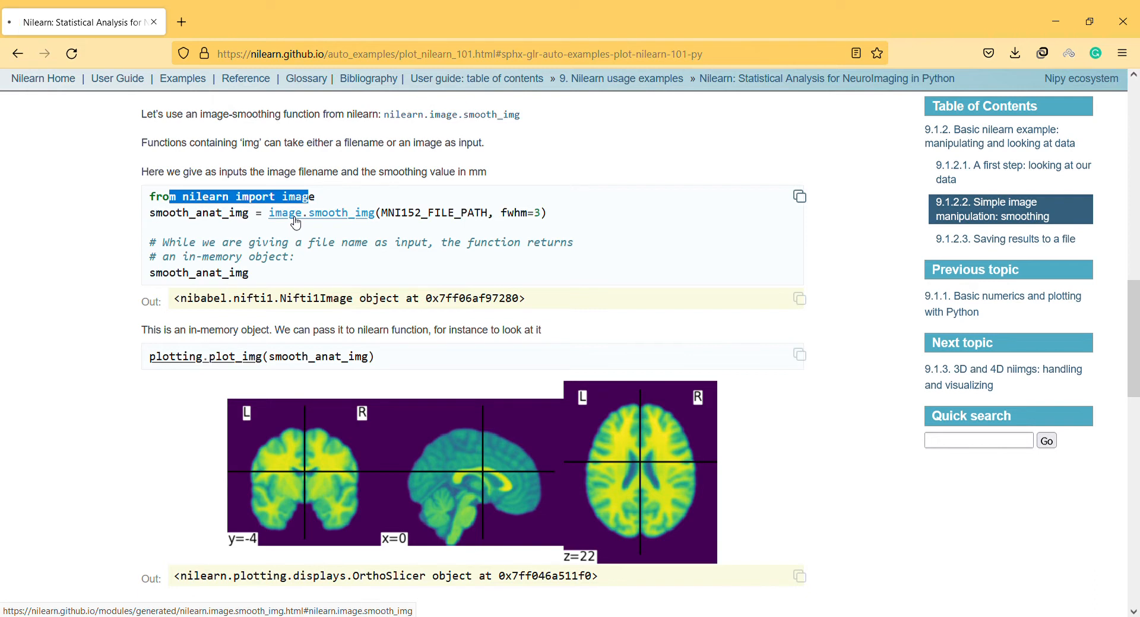
pyautogui.click(339, 214)
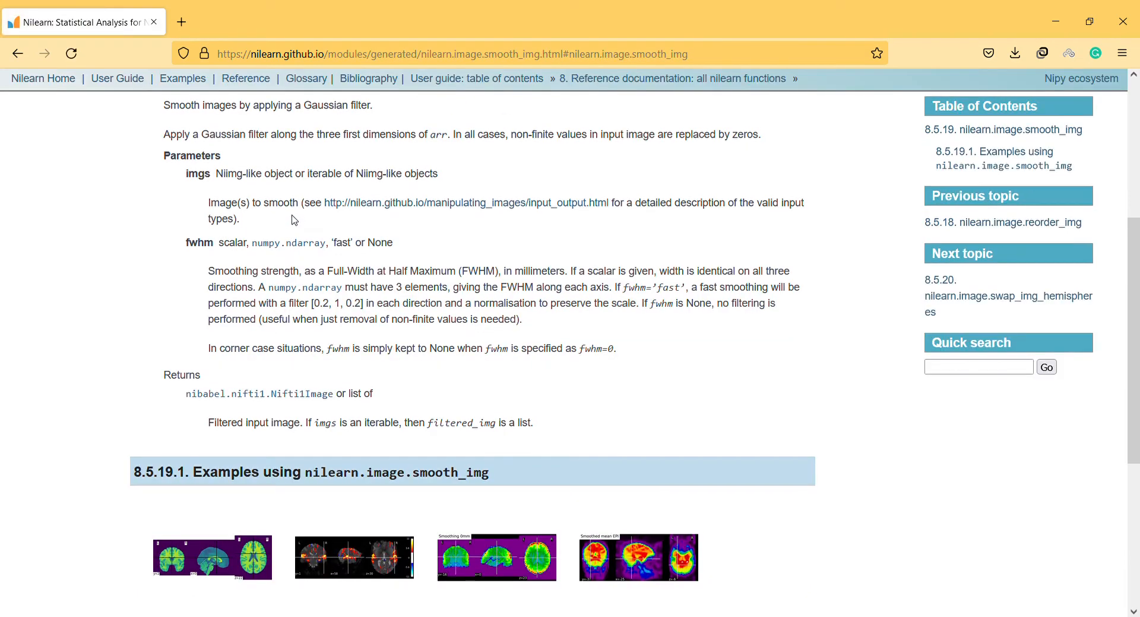
pyautogui.moveTo(466, 203)
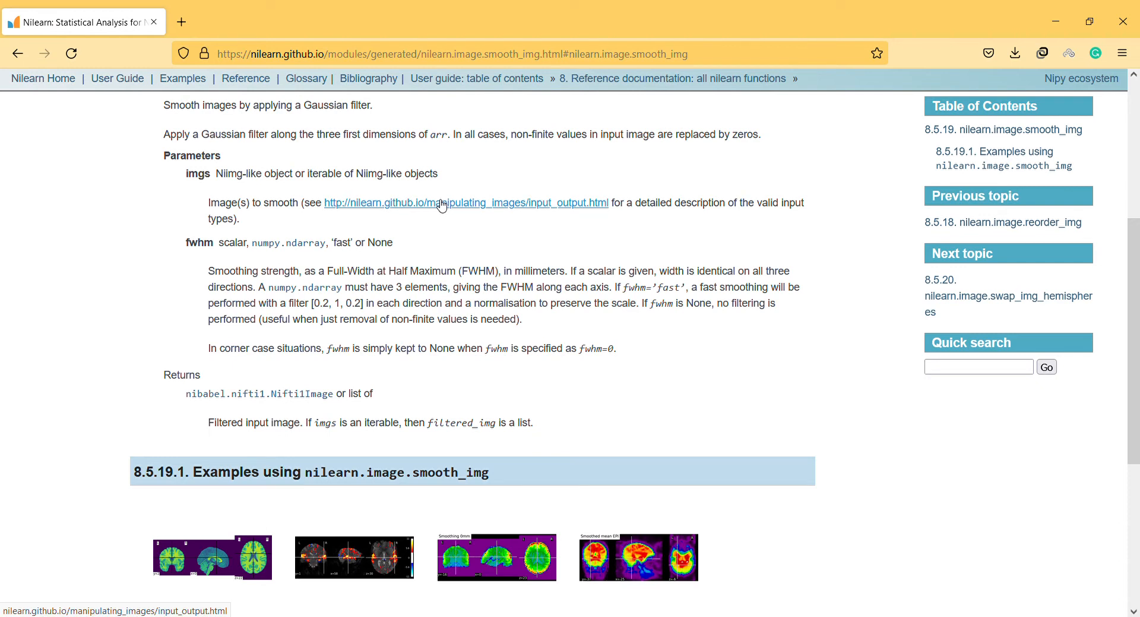
pyautogui.scroll(3)
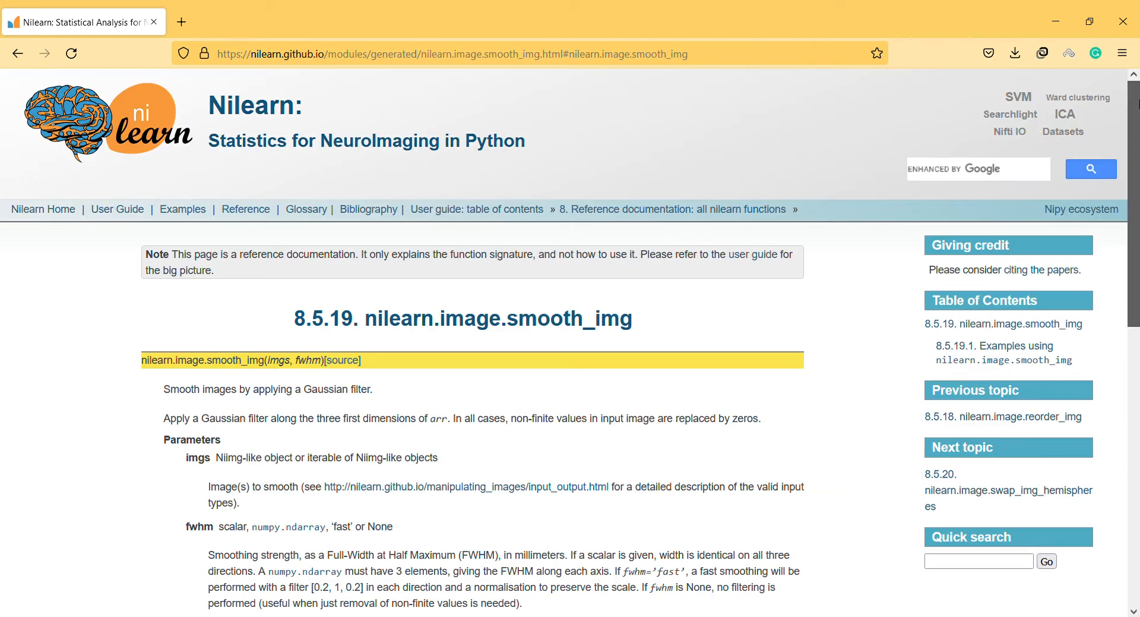
pyautogui.moveTo(342, 361)
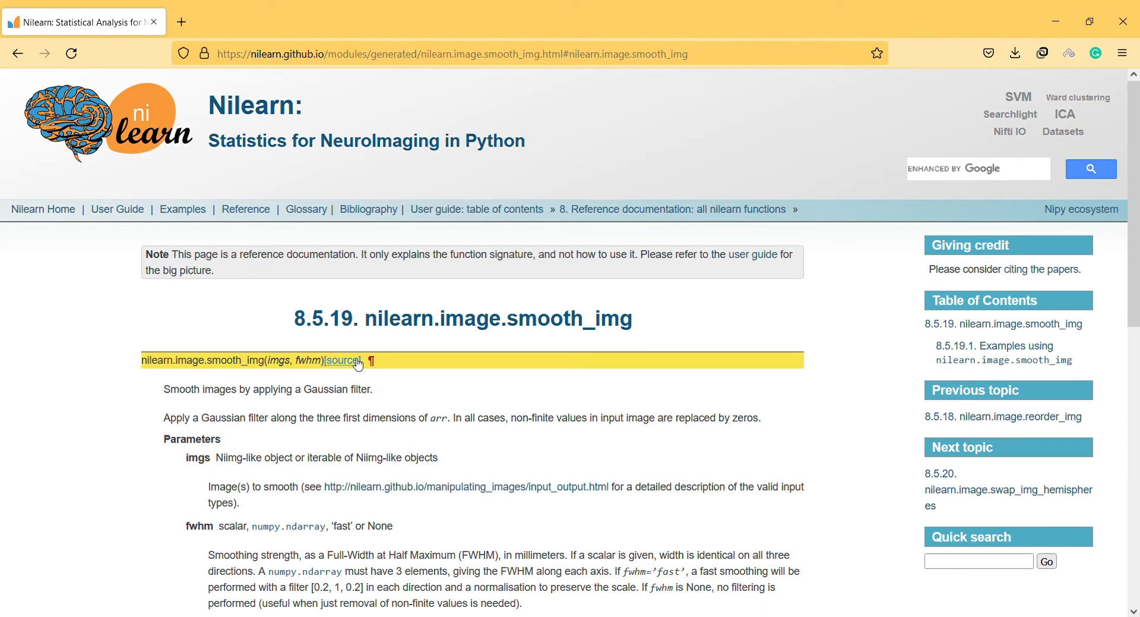
pyautogui.moveTo(249, 388)
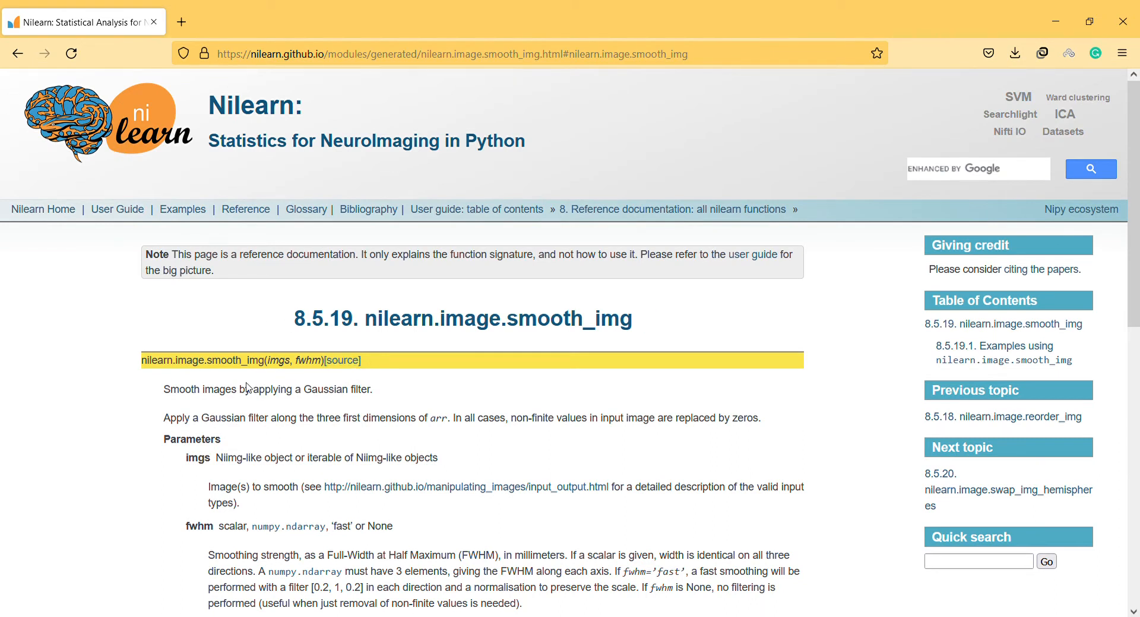
pyautogui.click(18, 53)
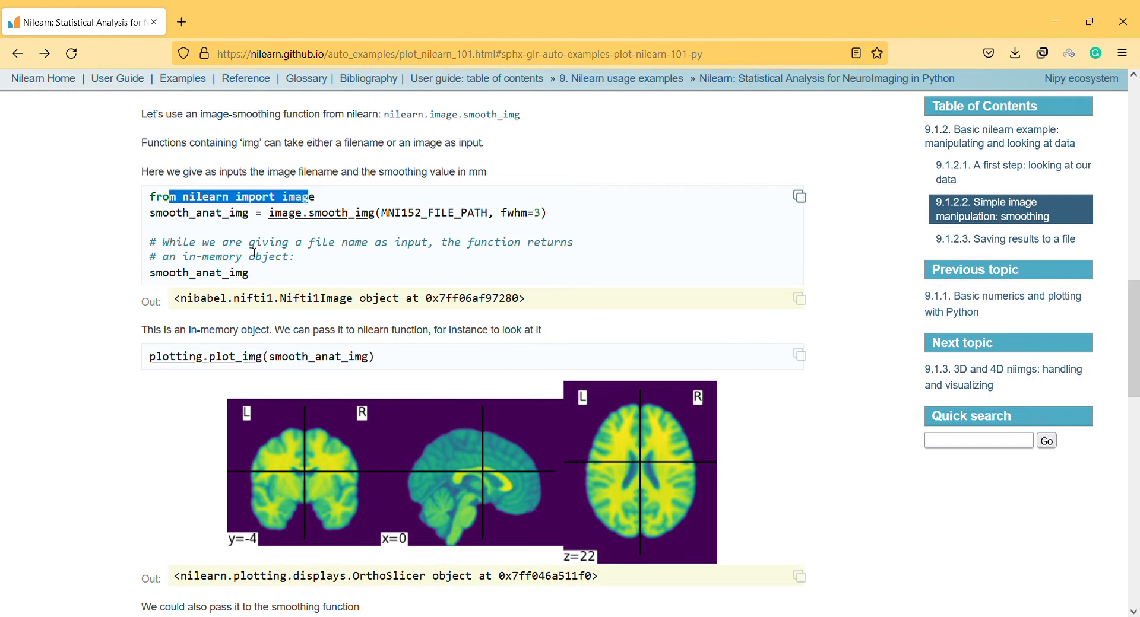
pyautogui.moveTo(242, 290)
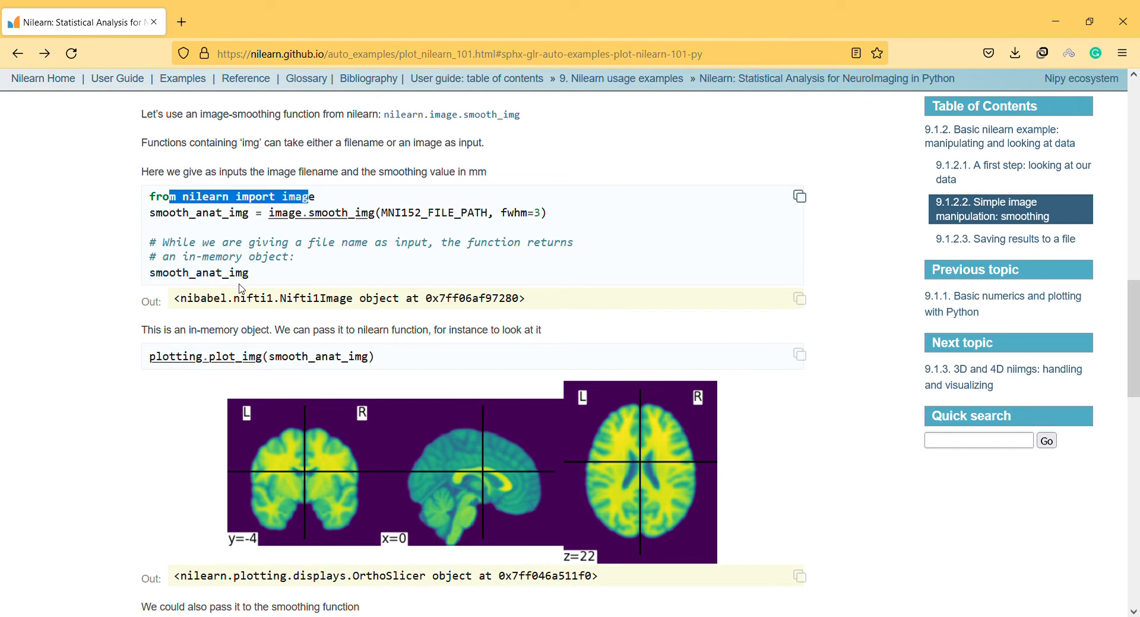
pyautogui.doubleClick(169, 272)
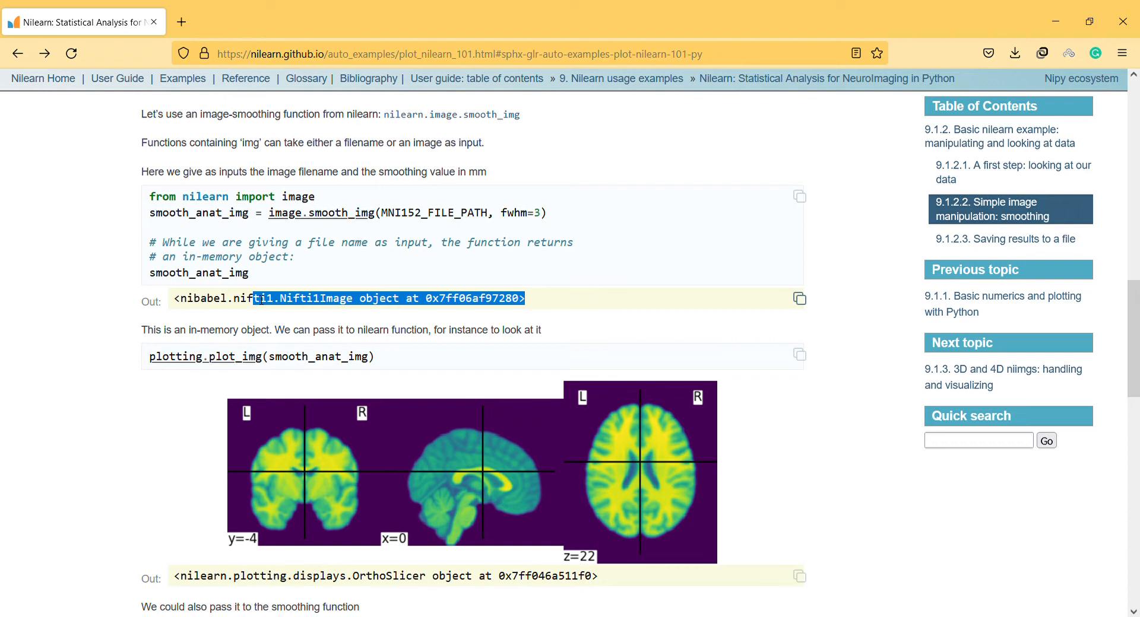
pyautogui.moveTo(315, 317)
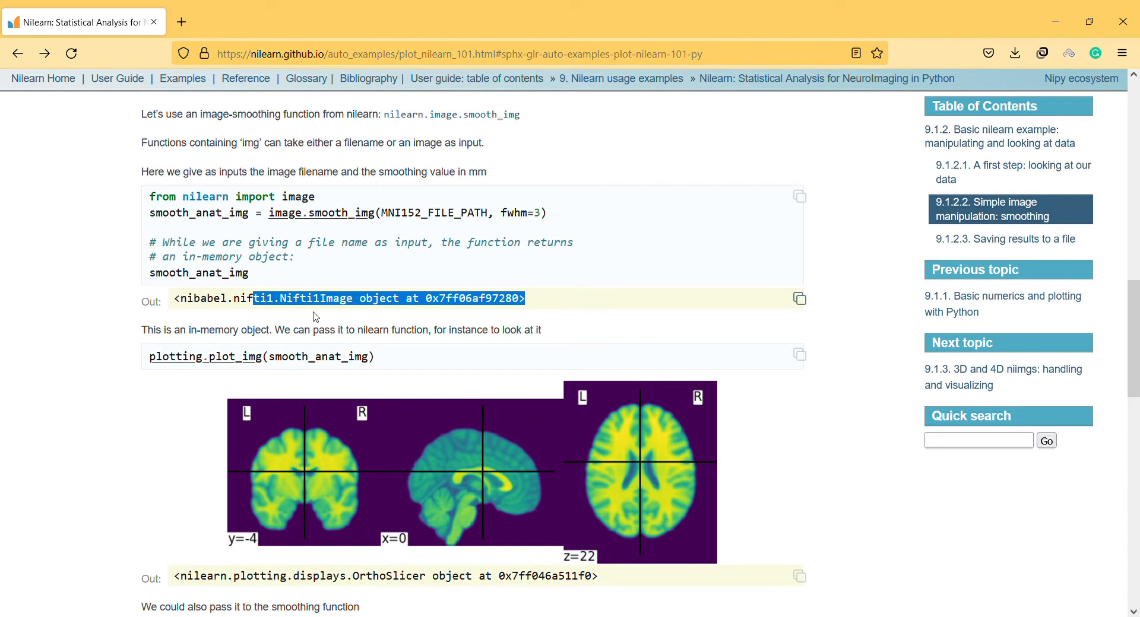
pyautogui.moveTo(368, 327)
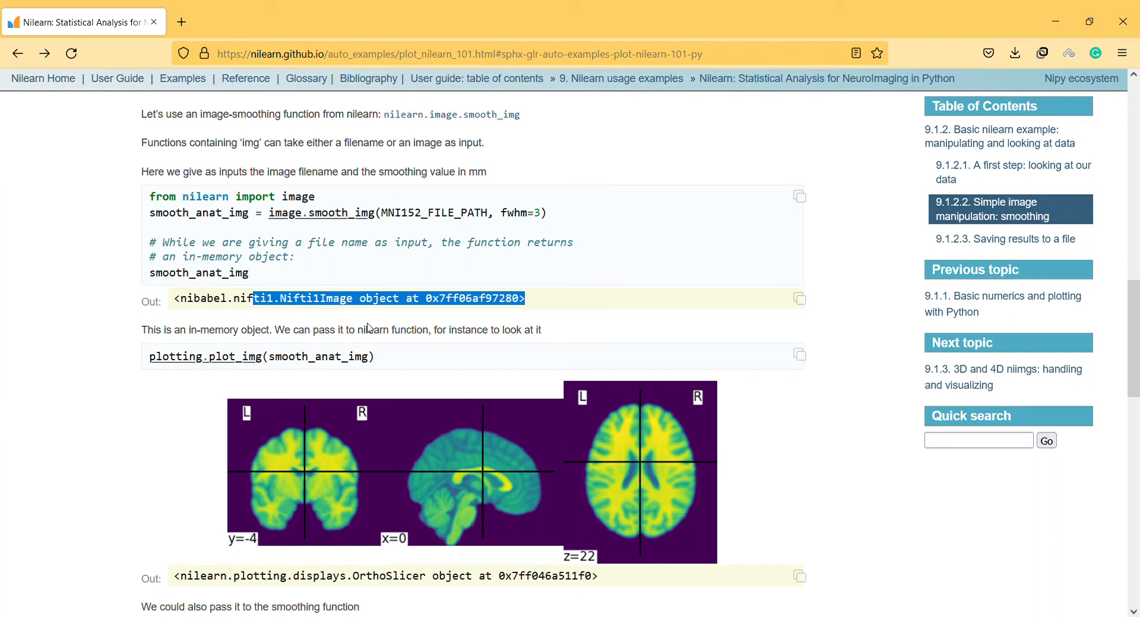
pyautogui.scroll(-3)
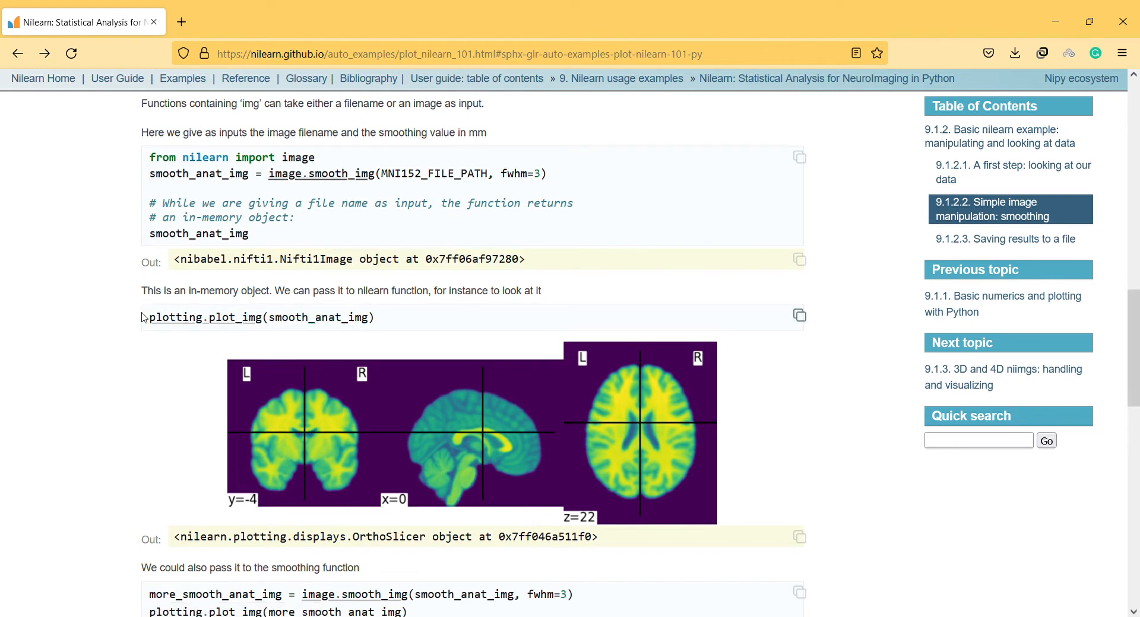
pyautogui.tripleClick(260, 317)
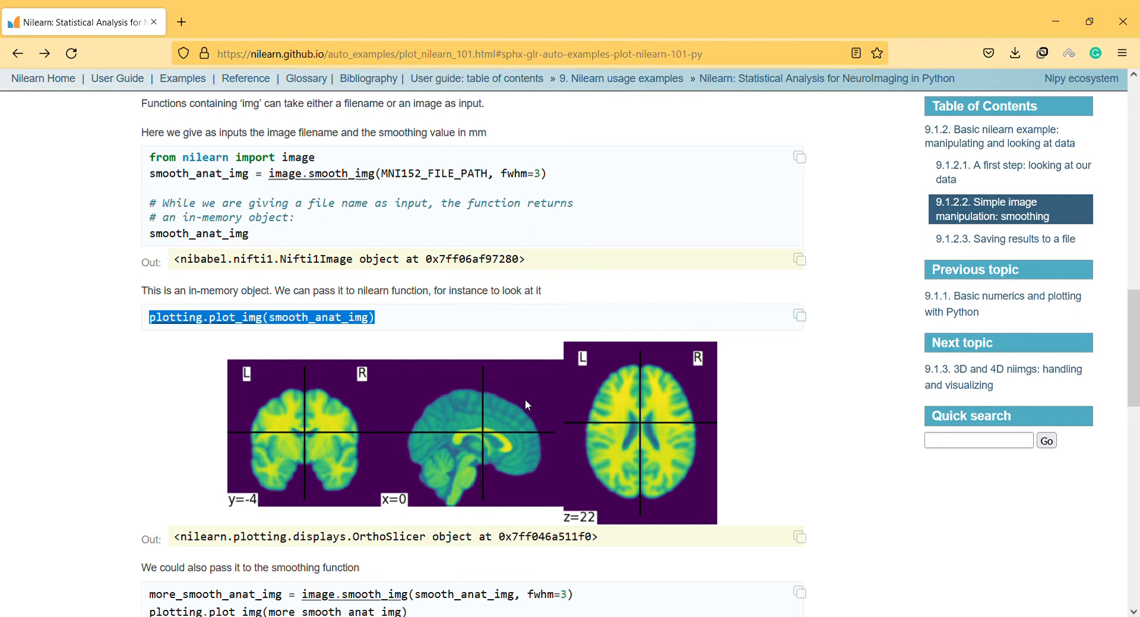
pyautogui.scroll(-3)
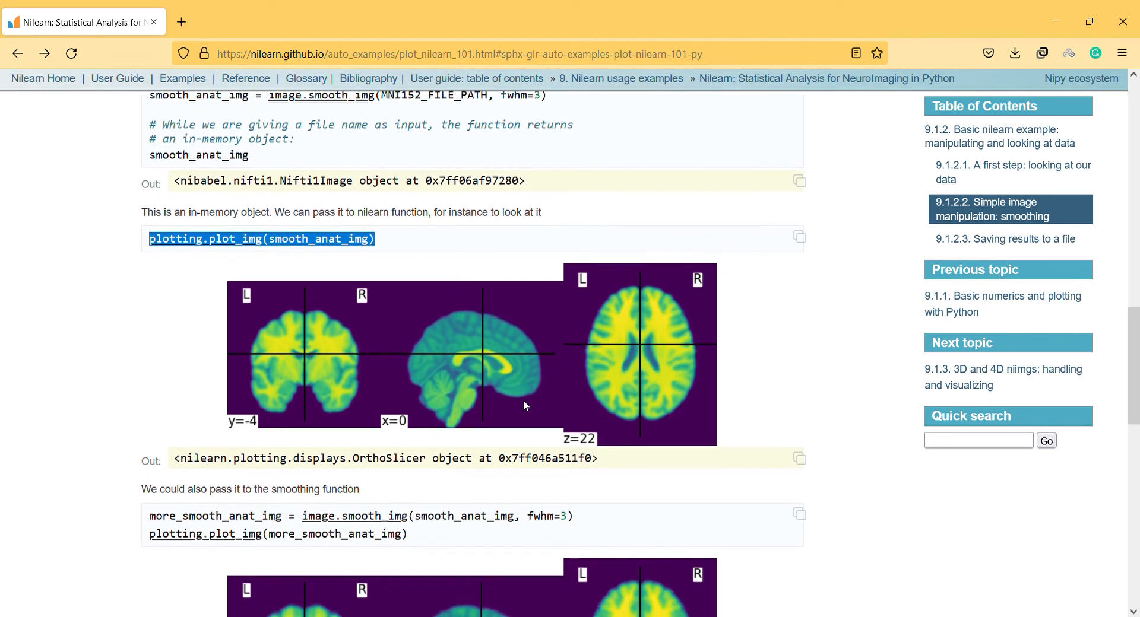
pyautogui.moveTo(546, 395)
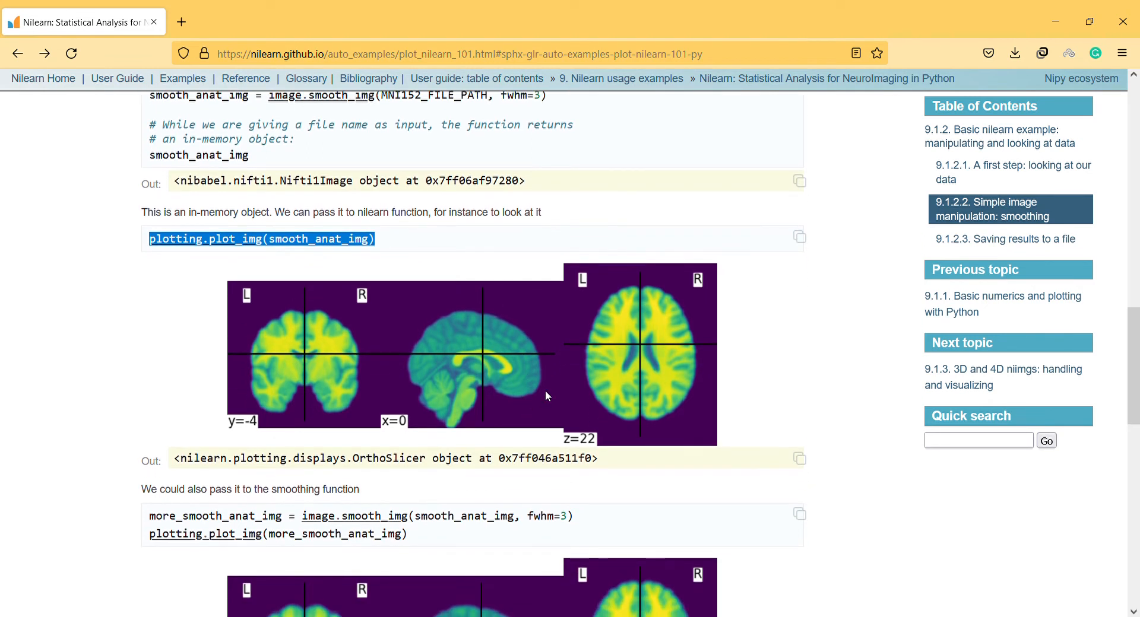
pyautogui.scroll(-3)
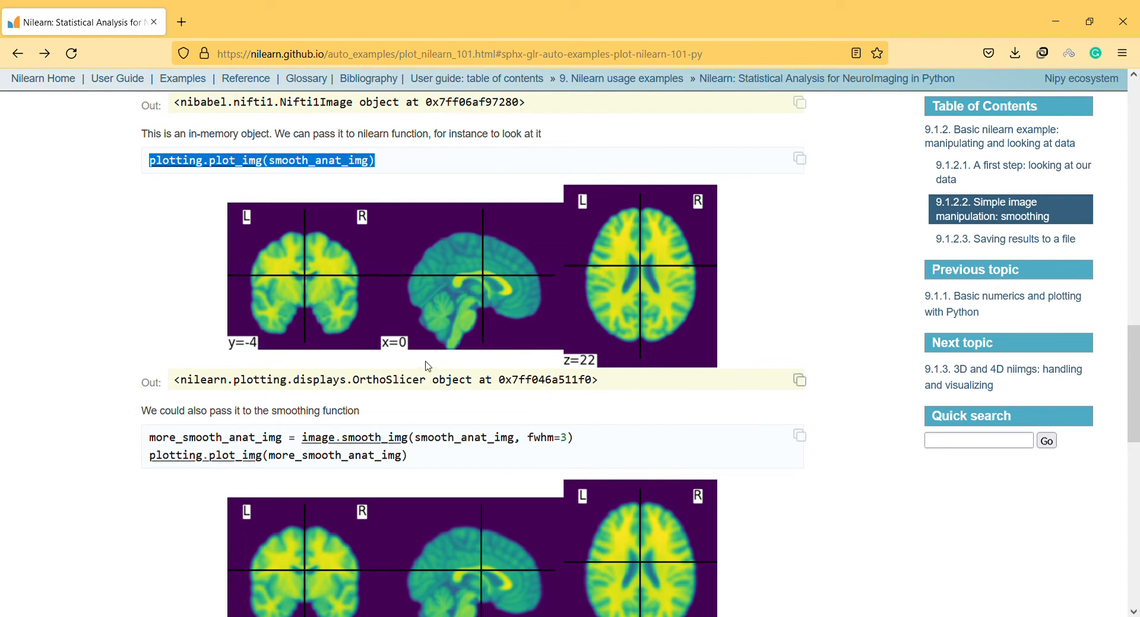
pyautogui.scroll(-3)
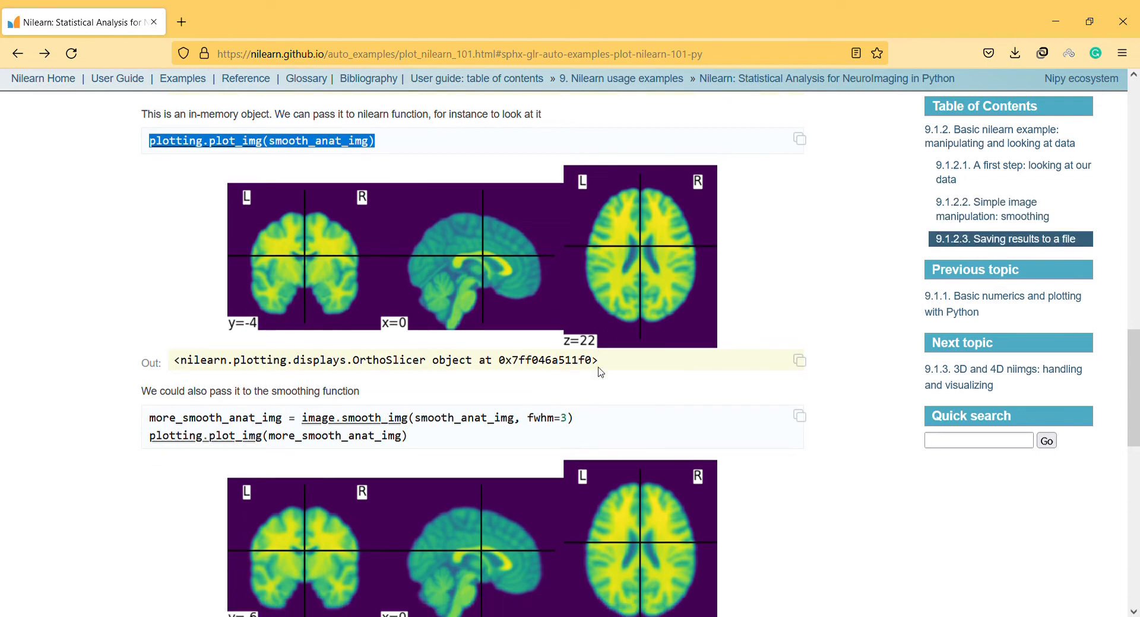
pyautogui.scroll(-3)
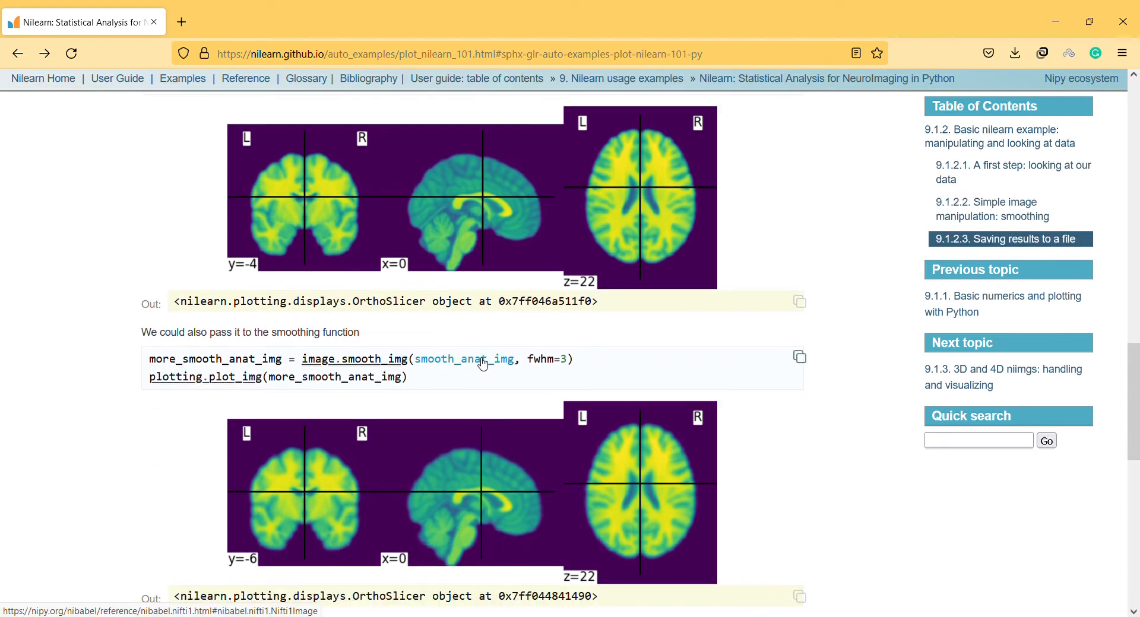
pyautogui.moveTo(457, 429)
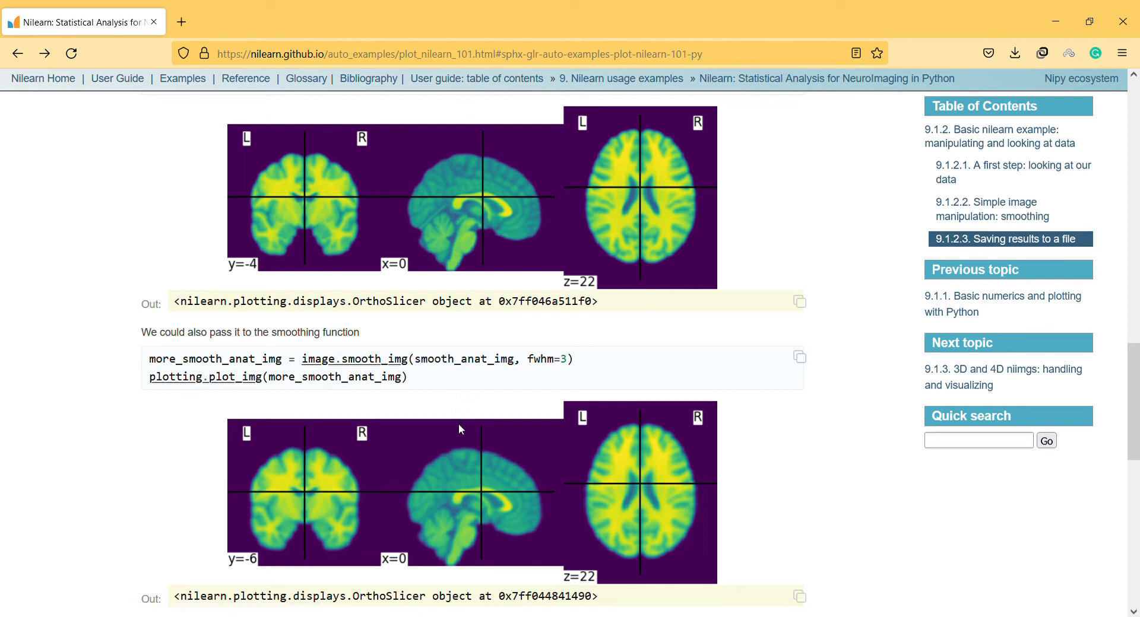
pyautogui.moveTo(489, 515)
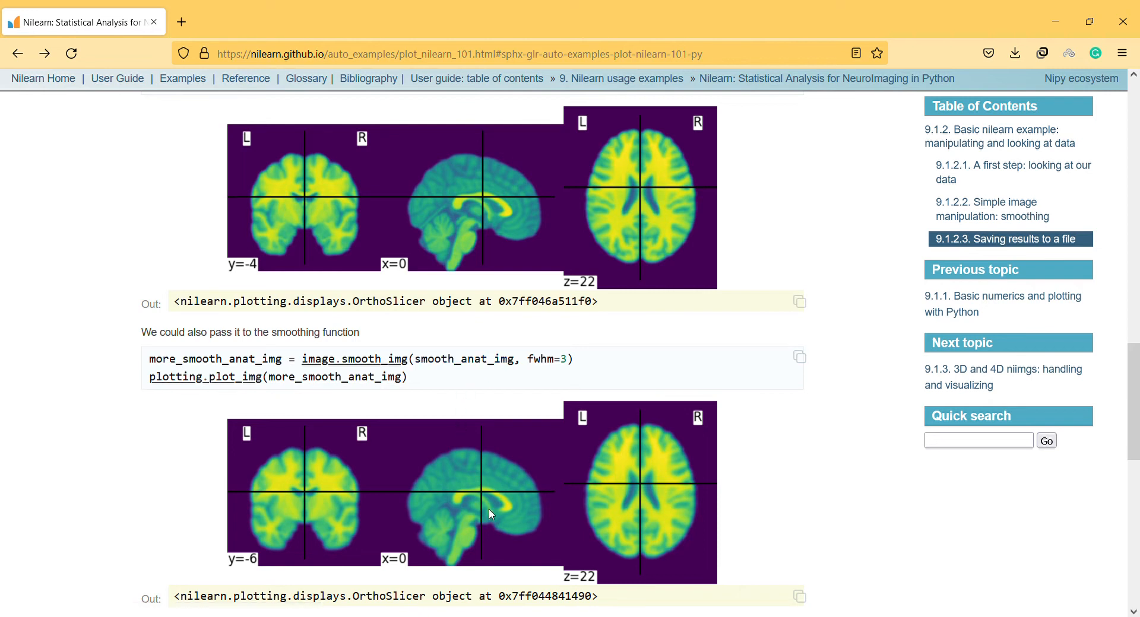
pyautogui.scroll(-3)
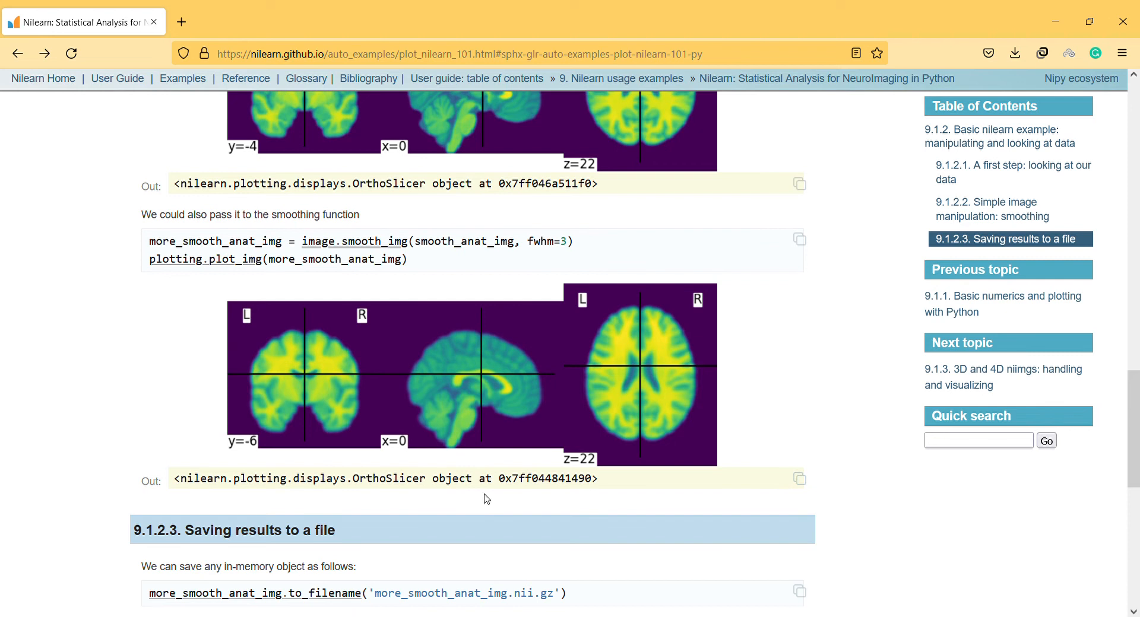
pyautogui.moveTo(337, 278)
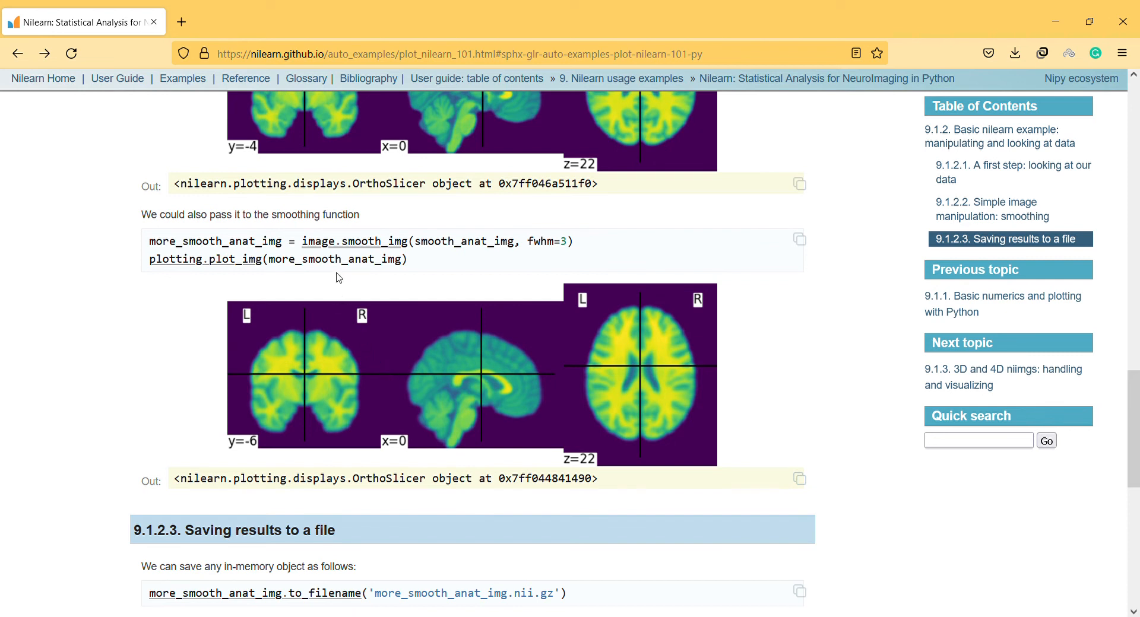
pyautogui.scroll(-3)
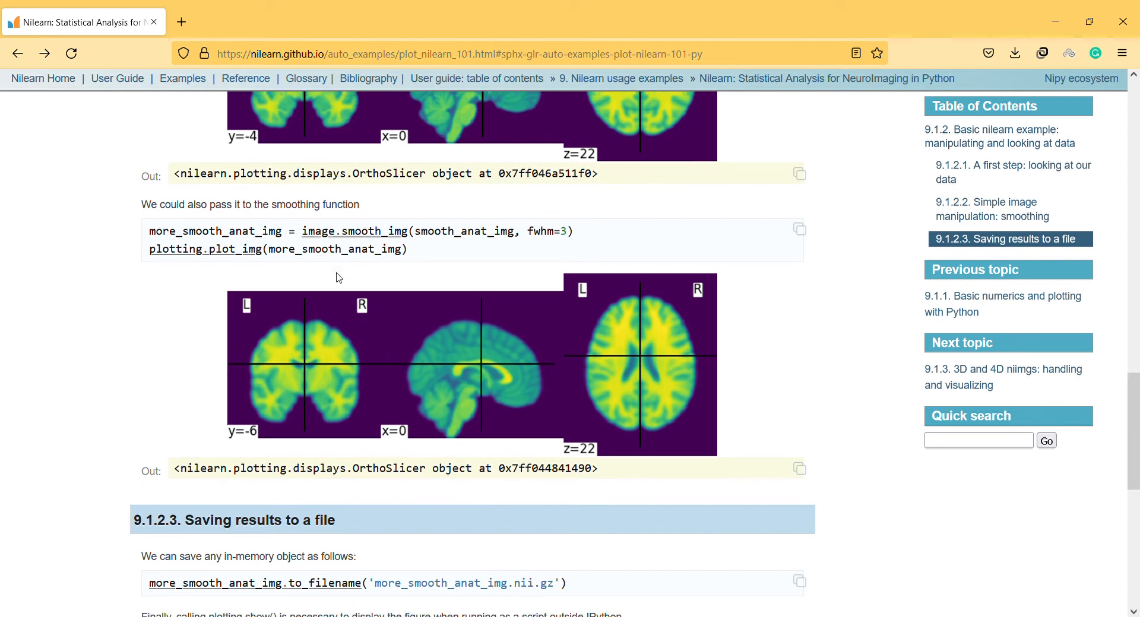
pyautogui.scroll(-3)
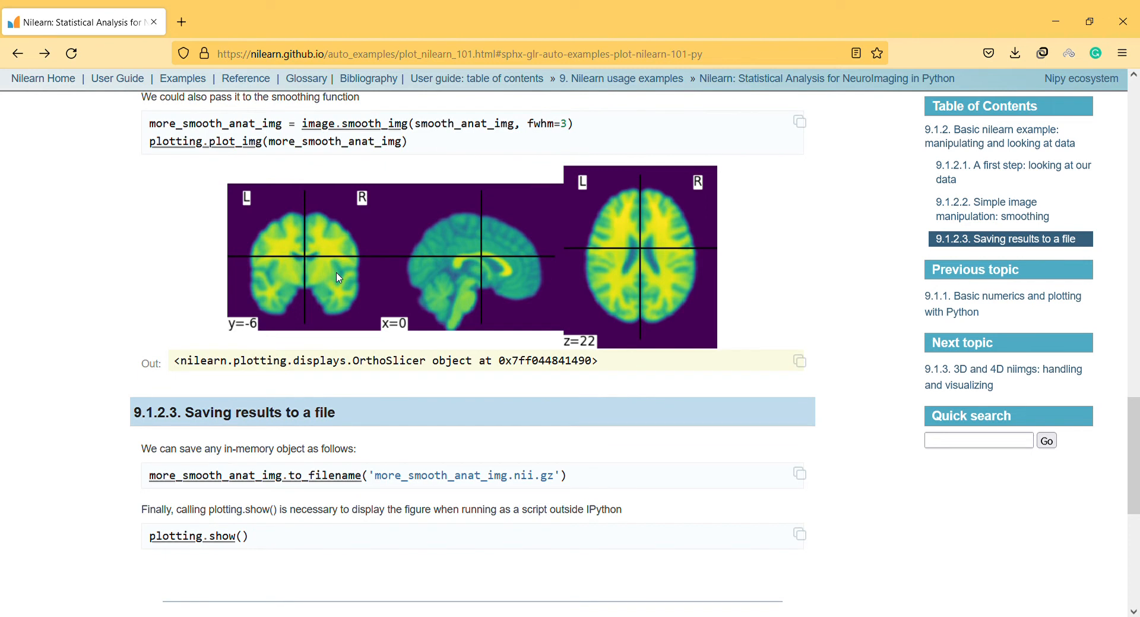
pyautogui.scroll(-3)
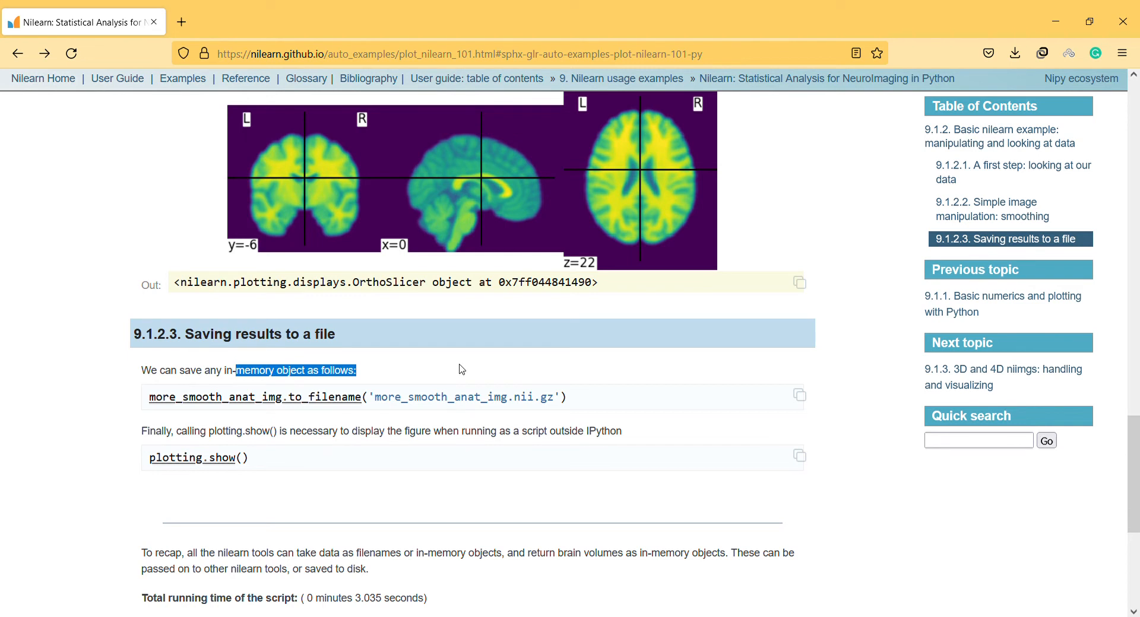
pyautogui.scroll(-3)
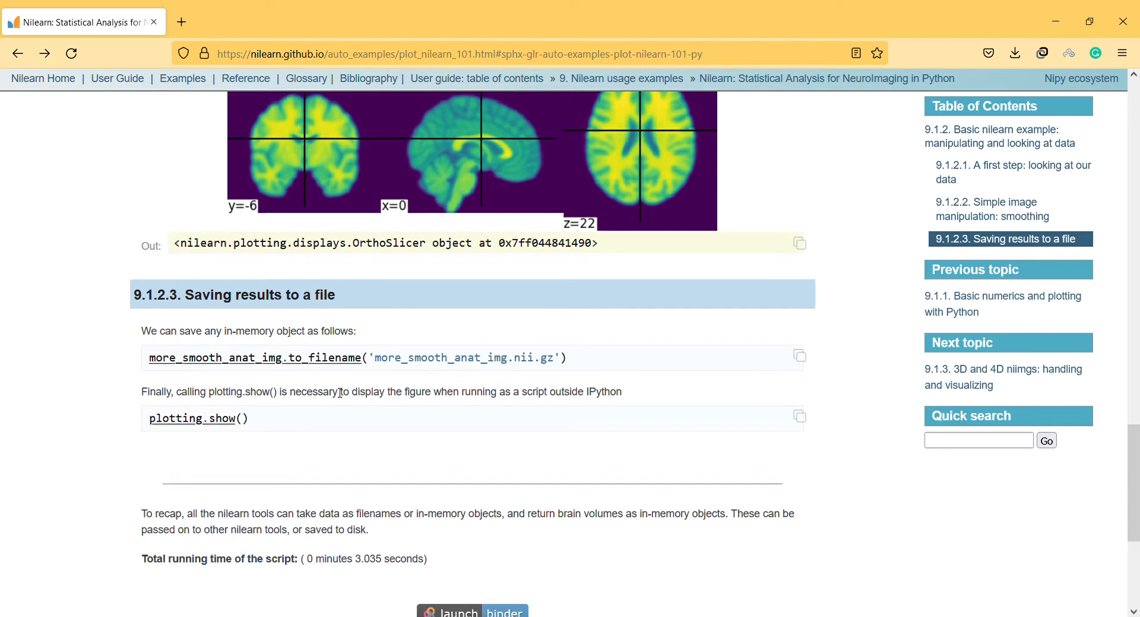
pyautogui.moveTo(511, 400)
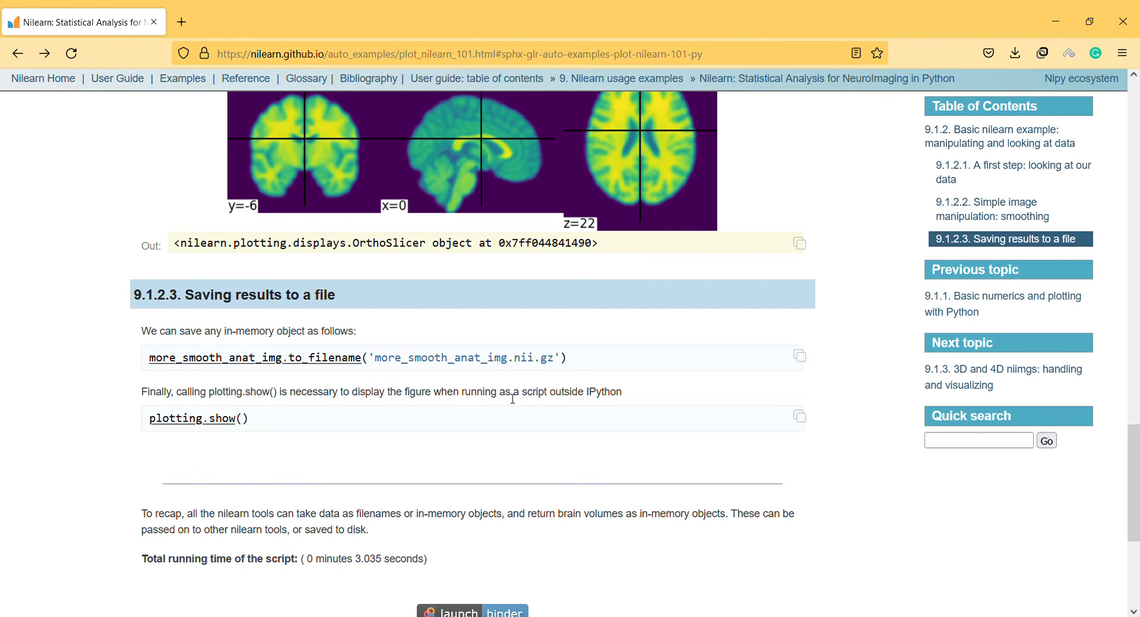
pyautogui.scroll(-3)
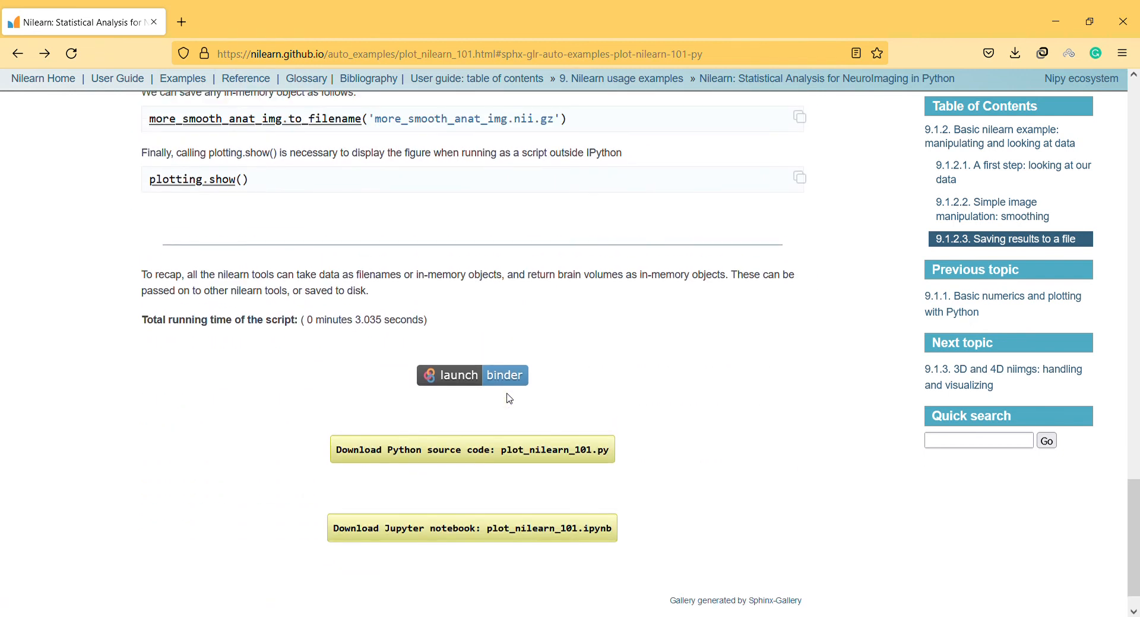
pyautogui.scroll(3)
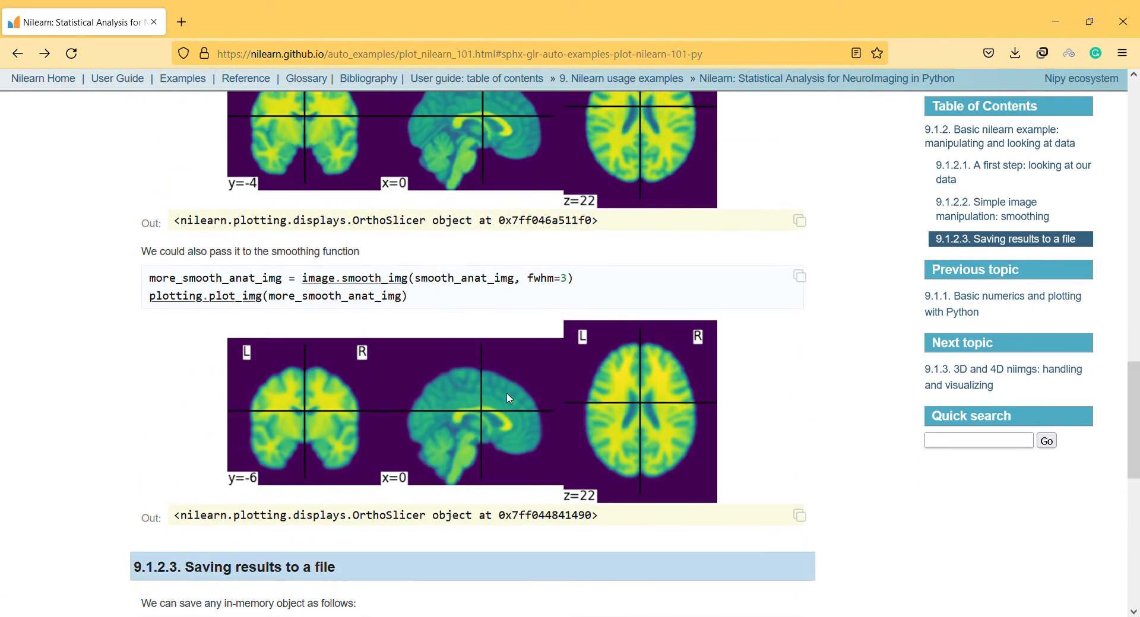
# Return to the page top and select the 'from nilearn.datasets import MNI152_FILE_PATH' line.
pyautogui.scroll(3)
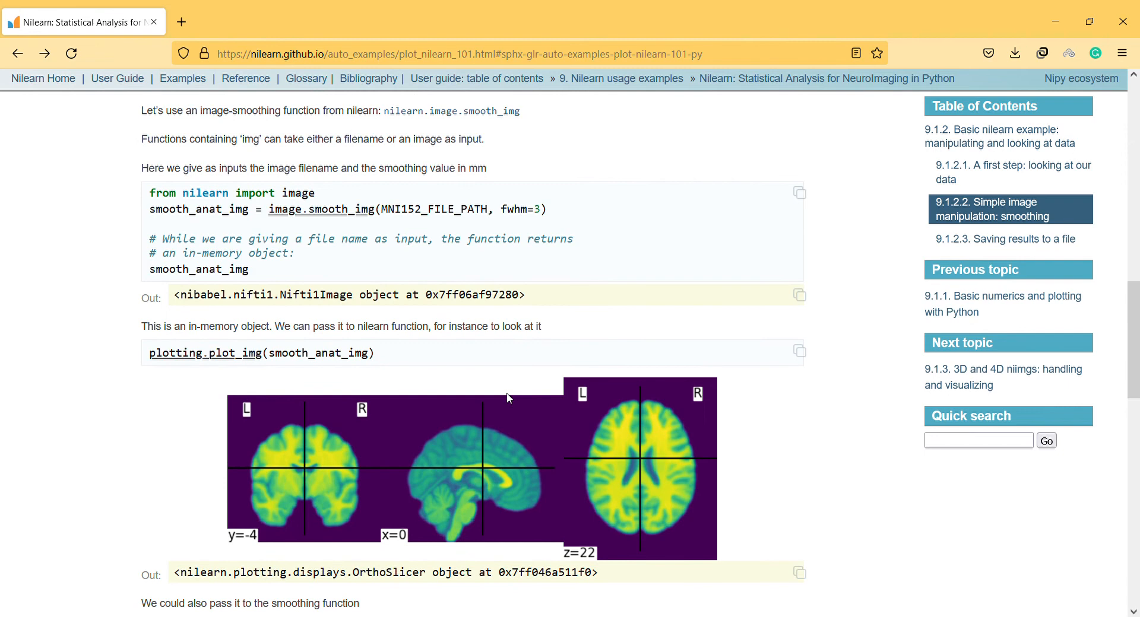
pyautogui.scroll(3)
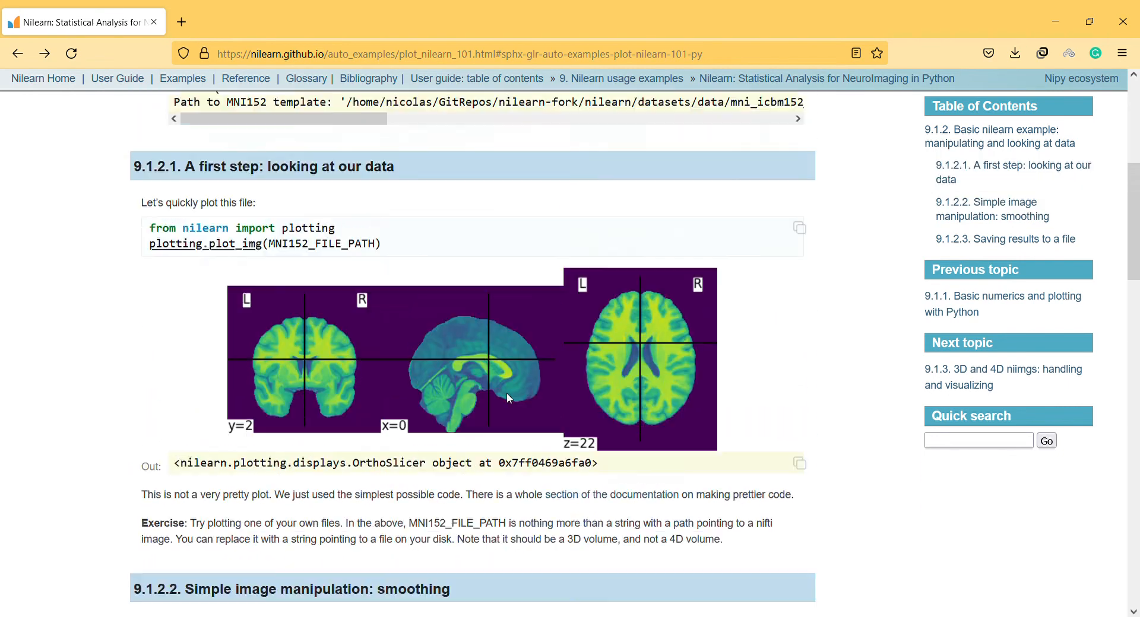
pyautogui.scroll(3)
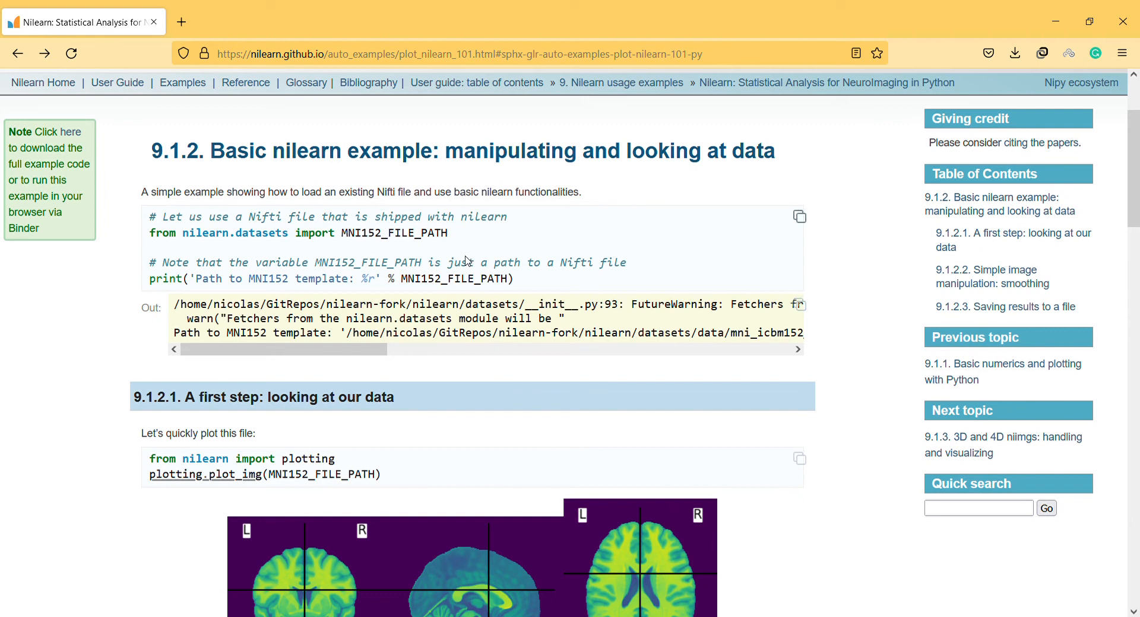
pyautogui.moveTo(454, 253)
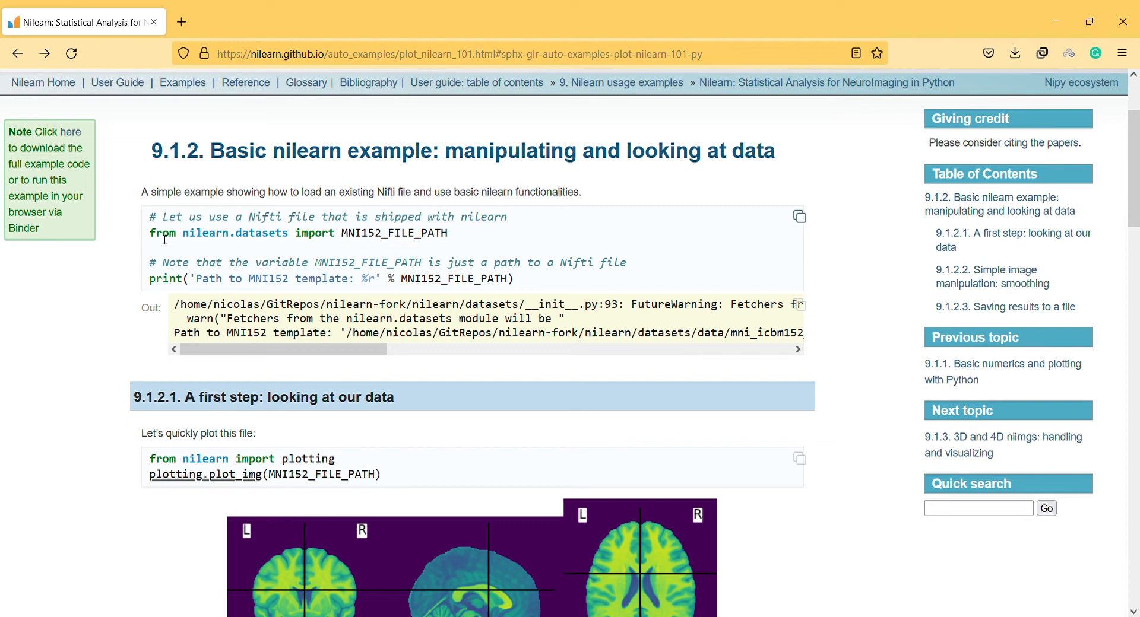
pyautogui.moveTo(150, 233); pyautogui.dragTo(534, 262)
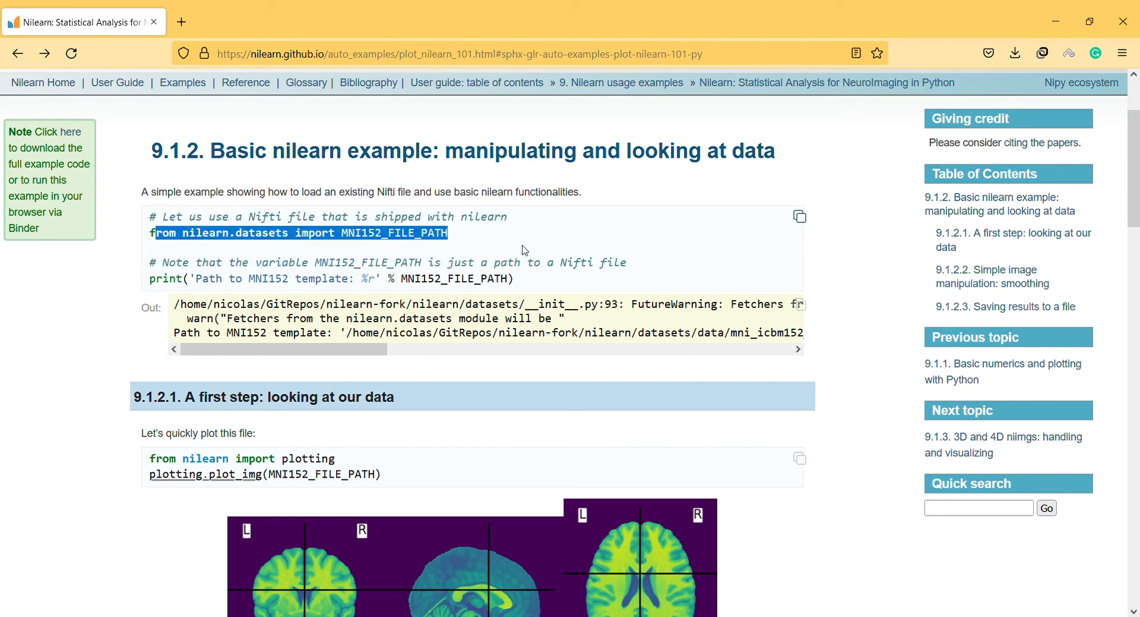
pyautogui.moveTo(249, 266)
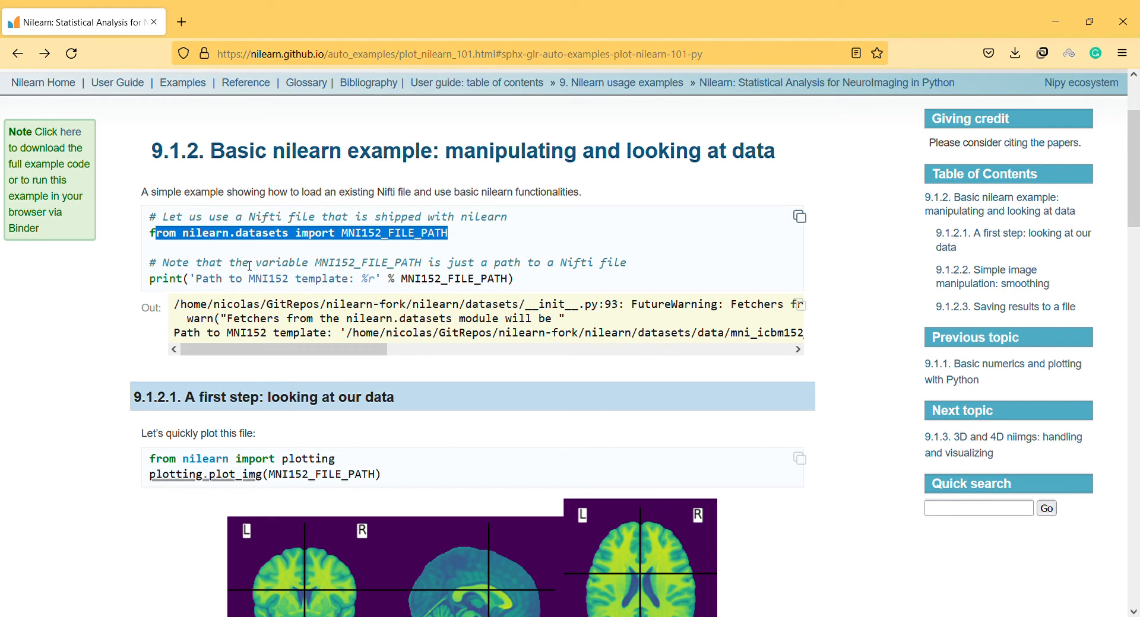
pyautogui.moveTo(371, 247)
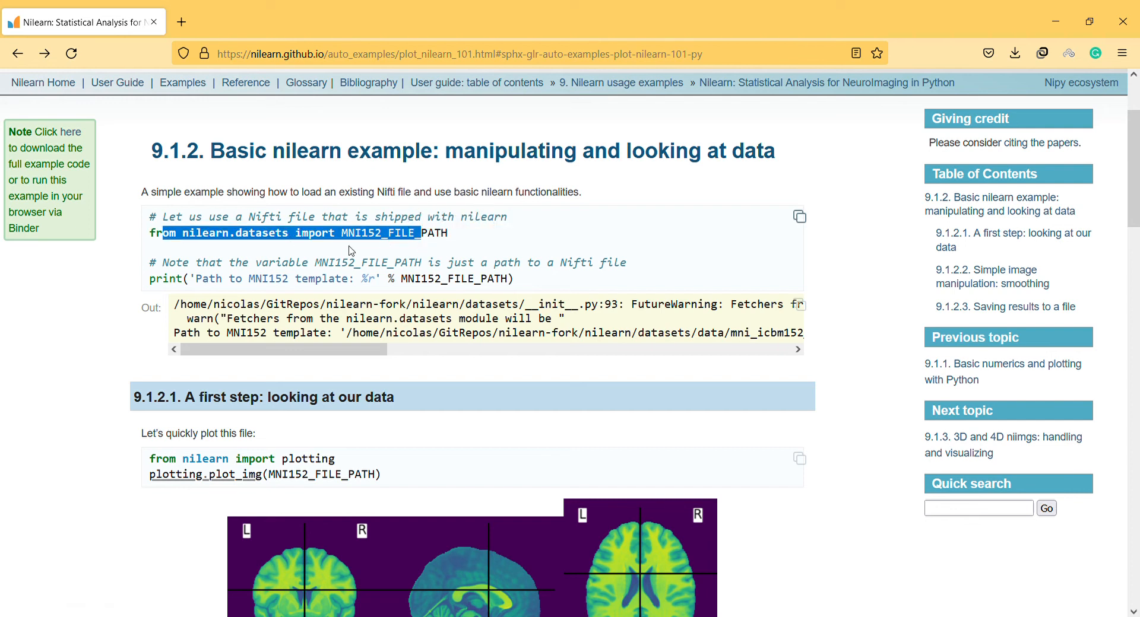
pyautogui.moveTo(474, 291)
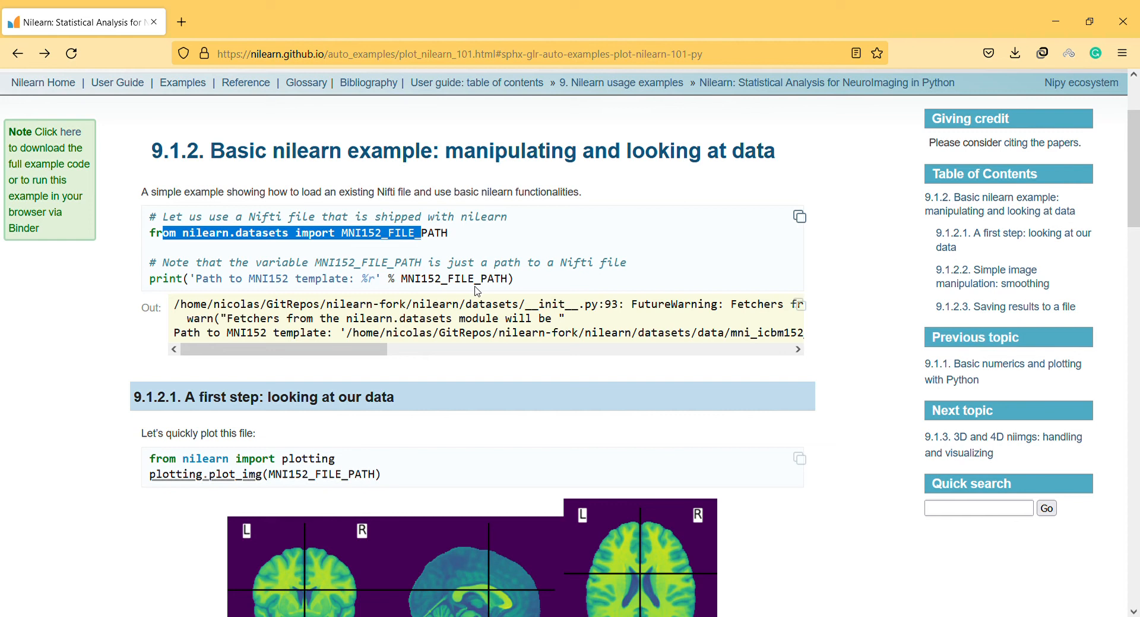
pyautogui.moveTo(391, 267)
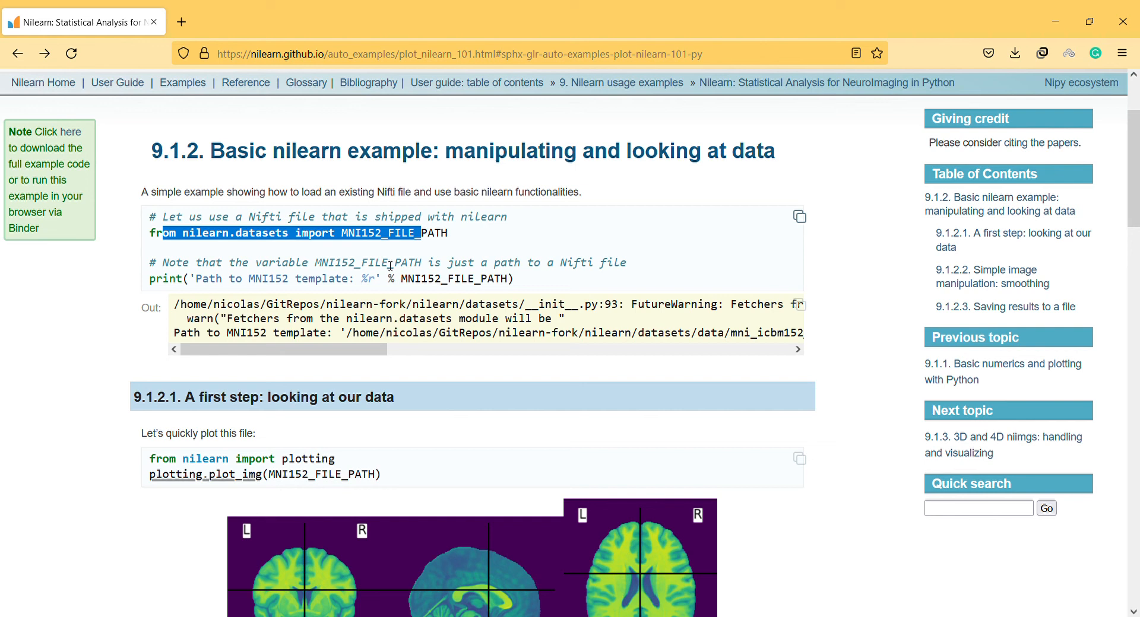
pyautogui.moveTo(424, 282)
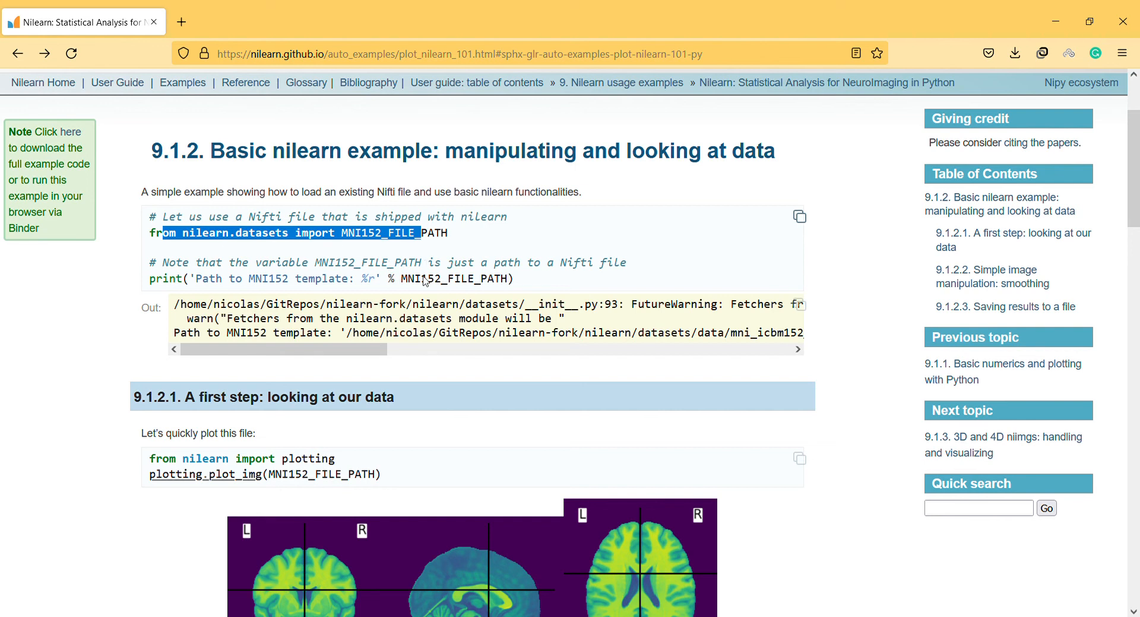
pyautogui.scroll(-3)
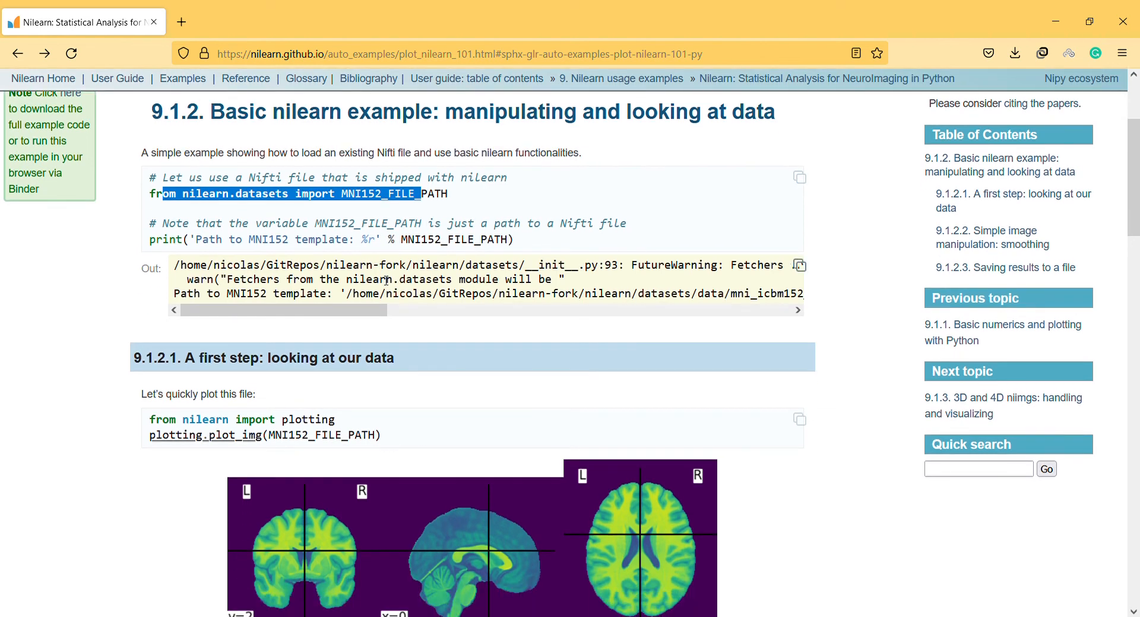
pyautogui.scroll(-3)
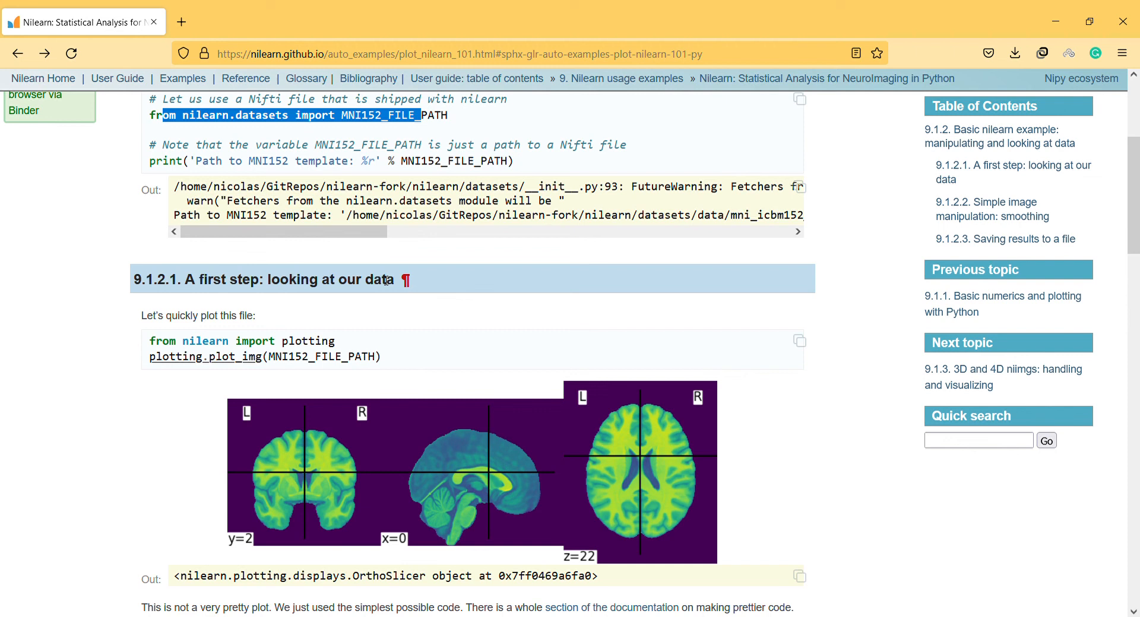
pyautogui.scroll(3)
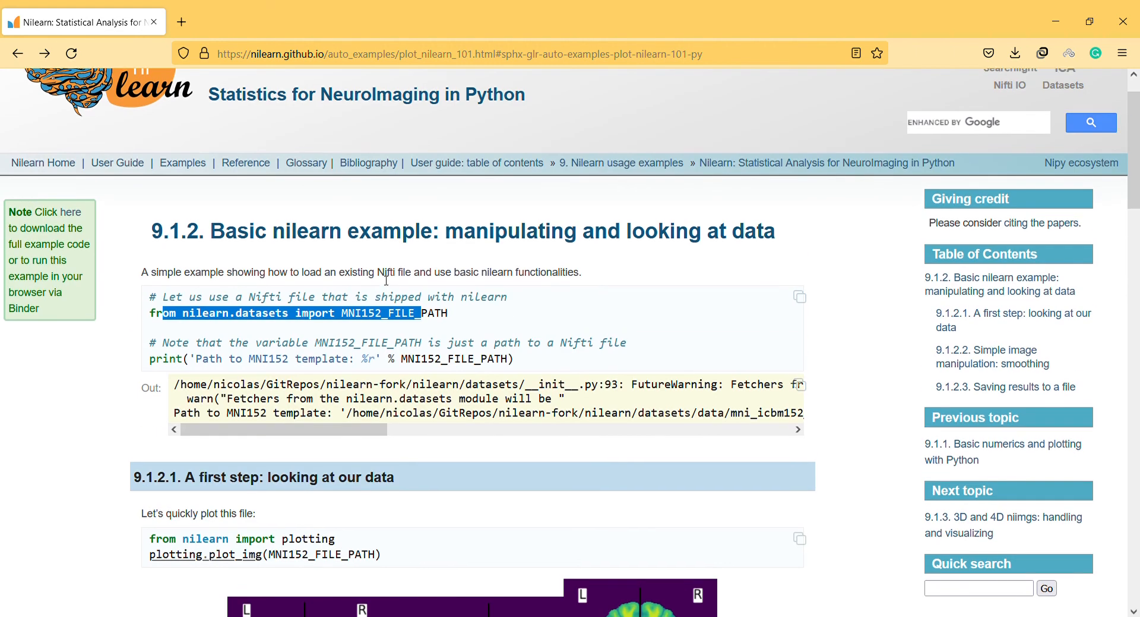
pyautogui.scroll(3)
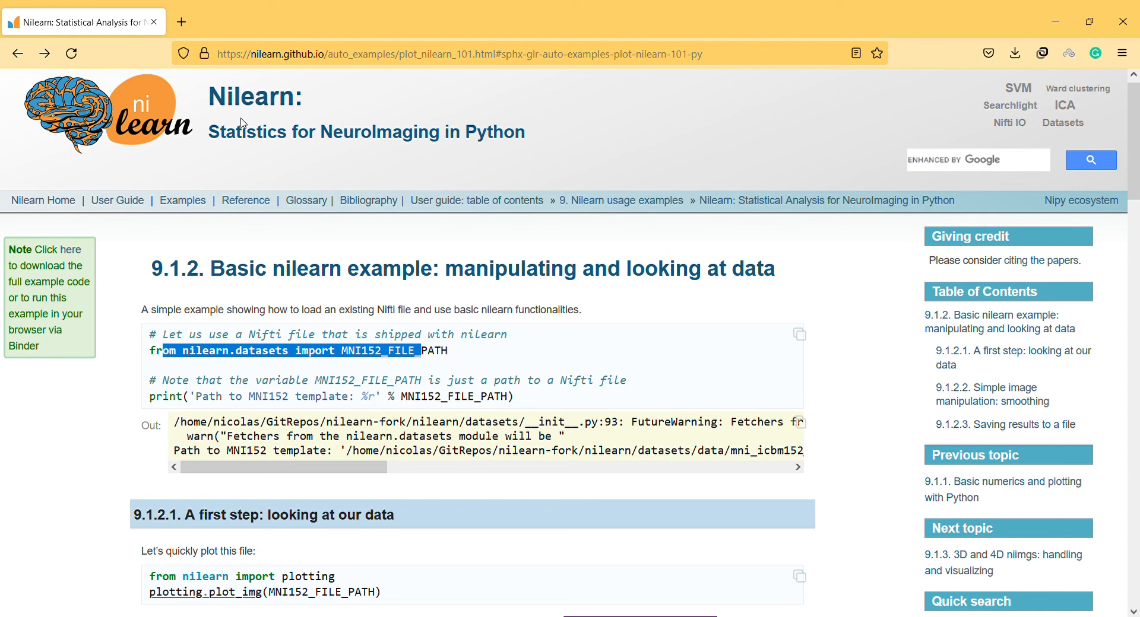
pyautogui.moveTo(182, 201)
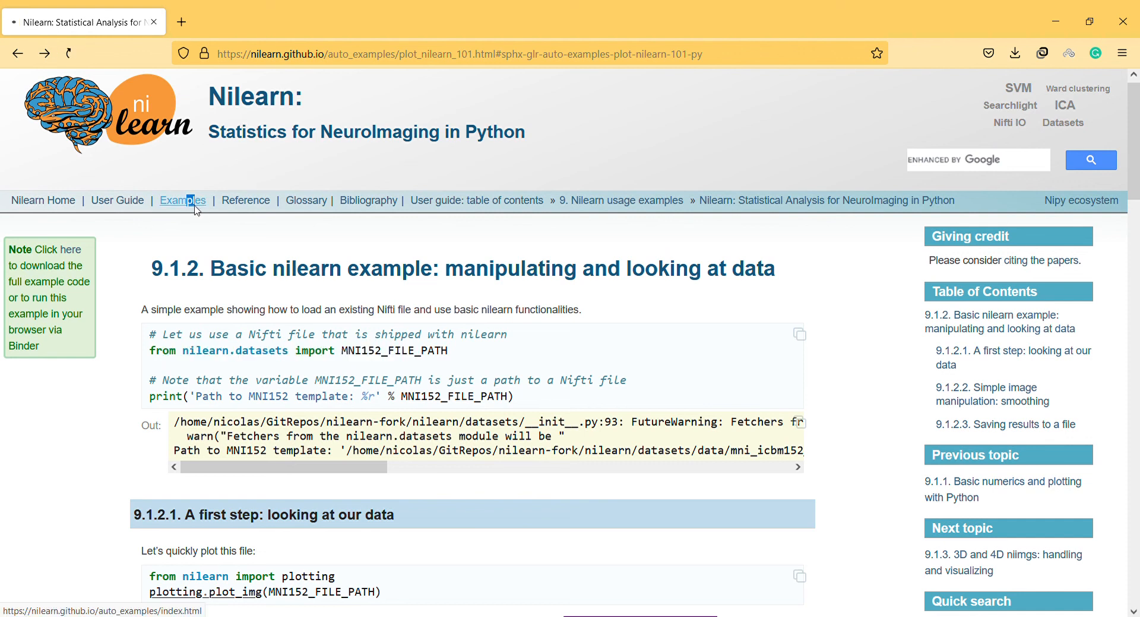
# Return to the Examples gallery and scroll past Tutorial examples to Visualization of brain images.
pyautogui.click(181, 201)
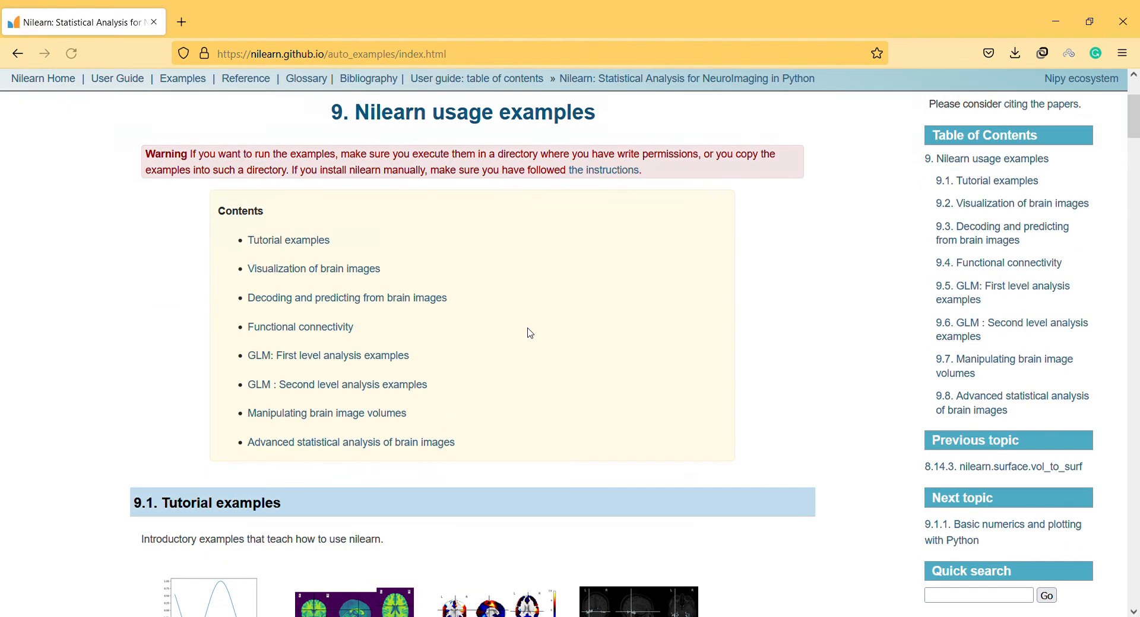
pyautogui.scroll(-3)
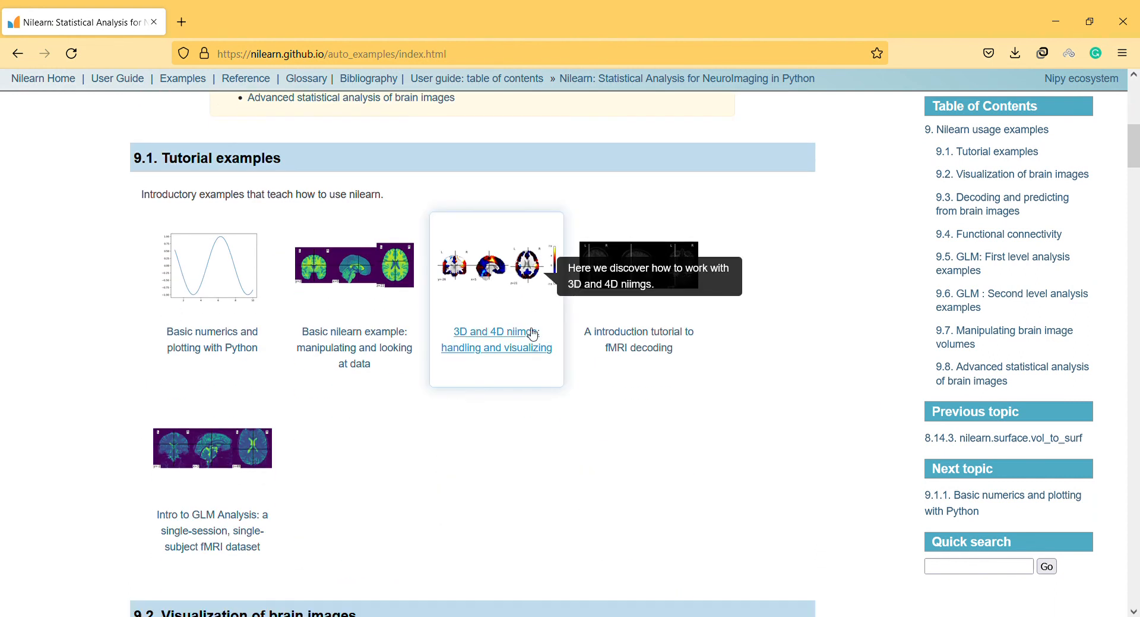
pyautogui.scroll(3)
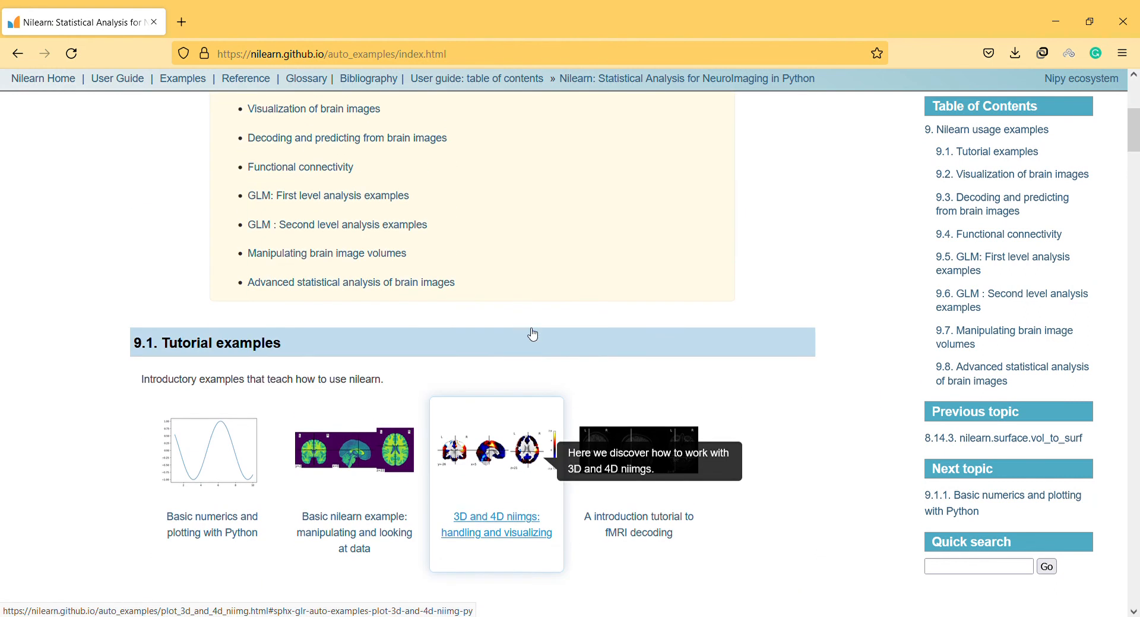
pyautogui.scroll(-3)
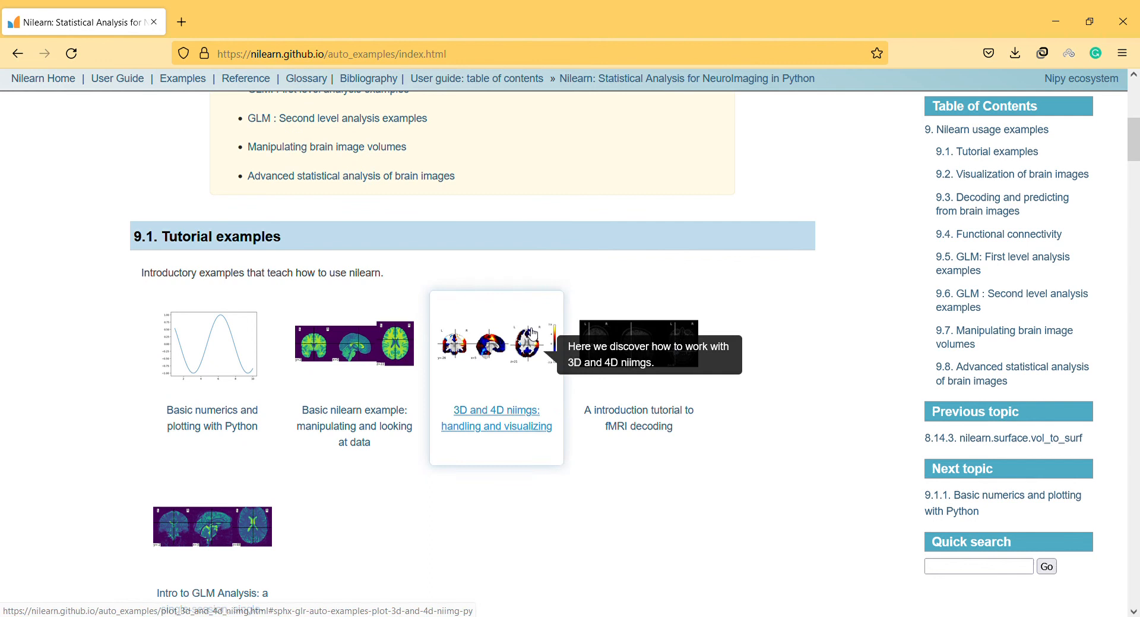
pyautogui.scroll(-3)
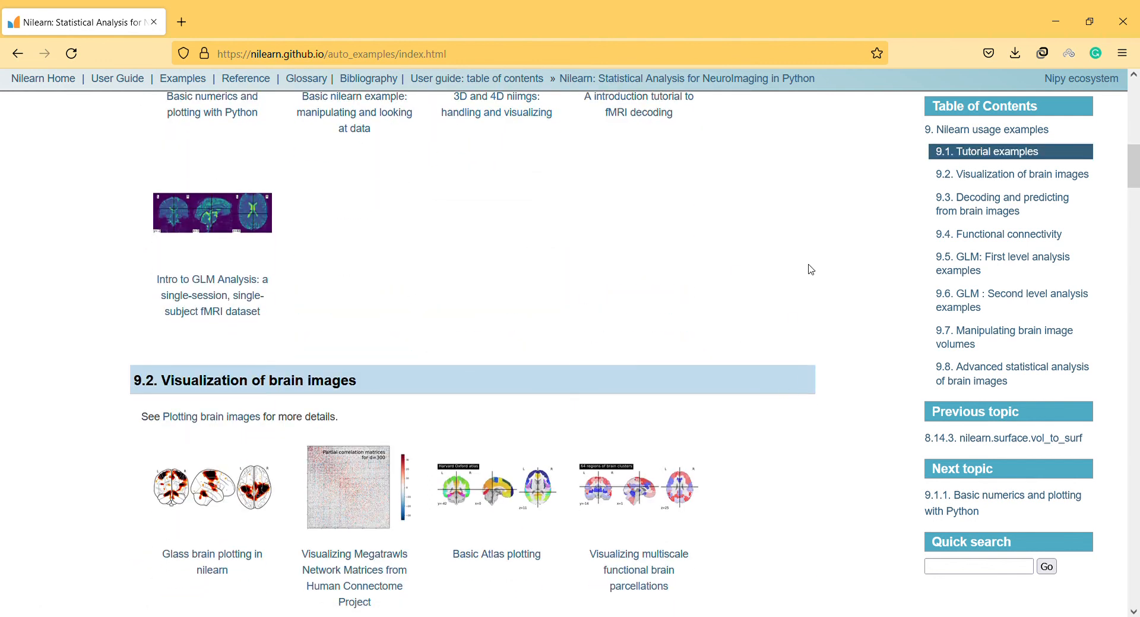
pyautogui.moveTo(1063, 89)
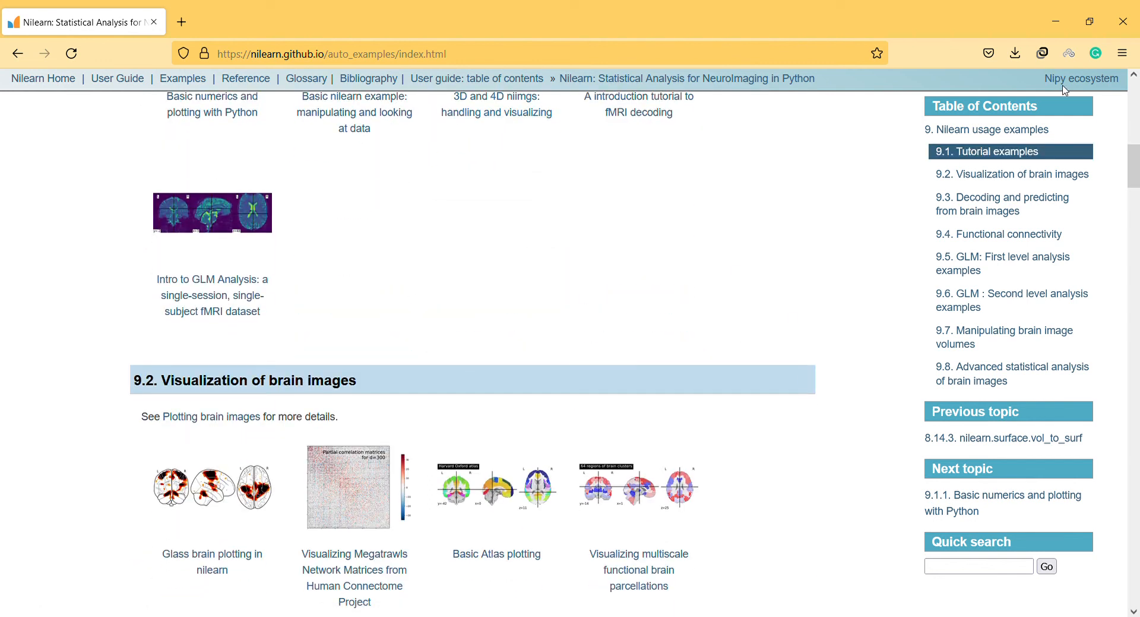